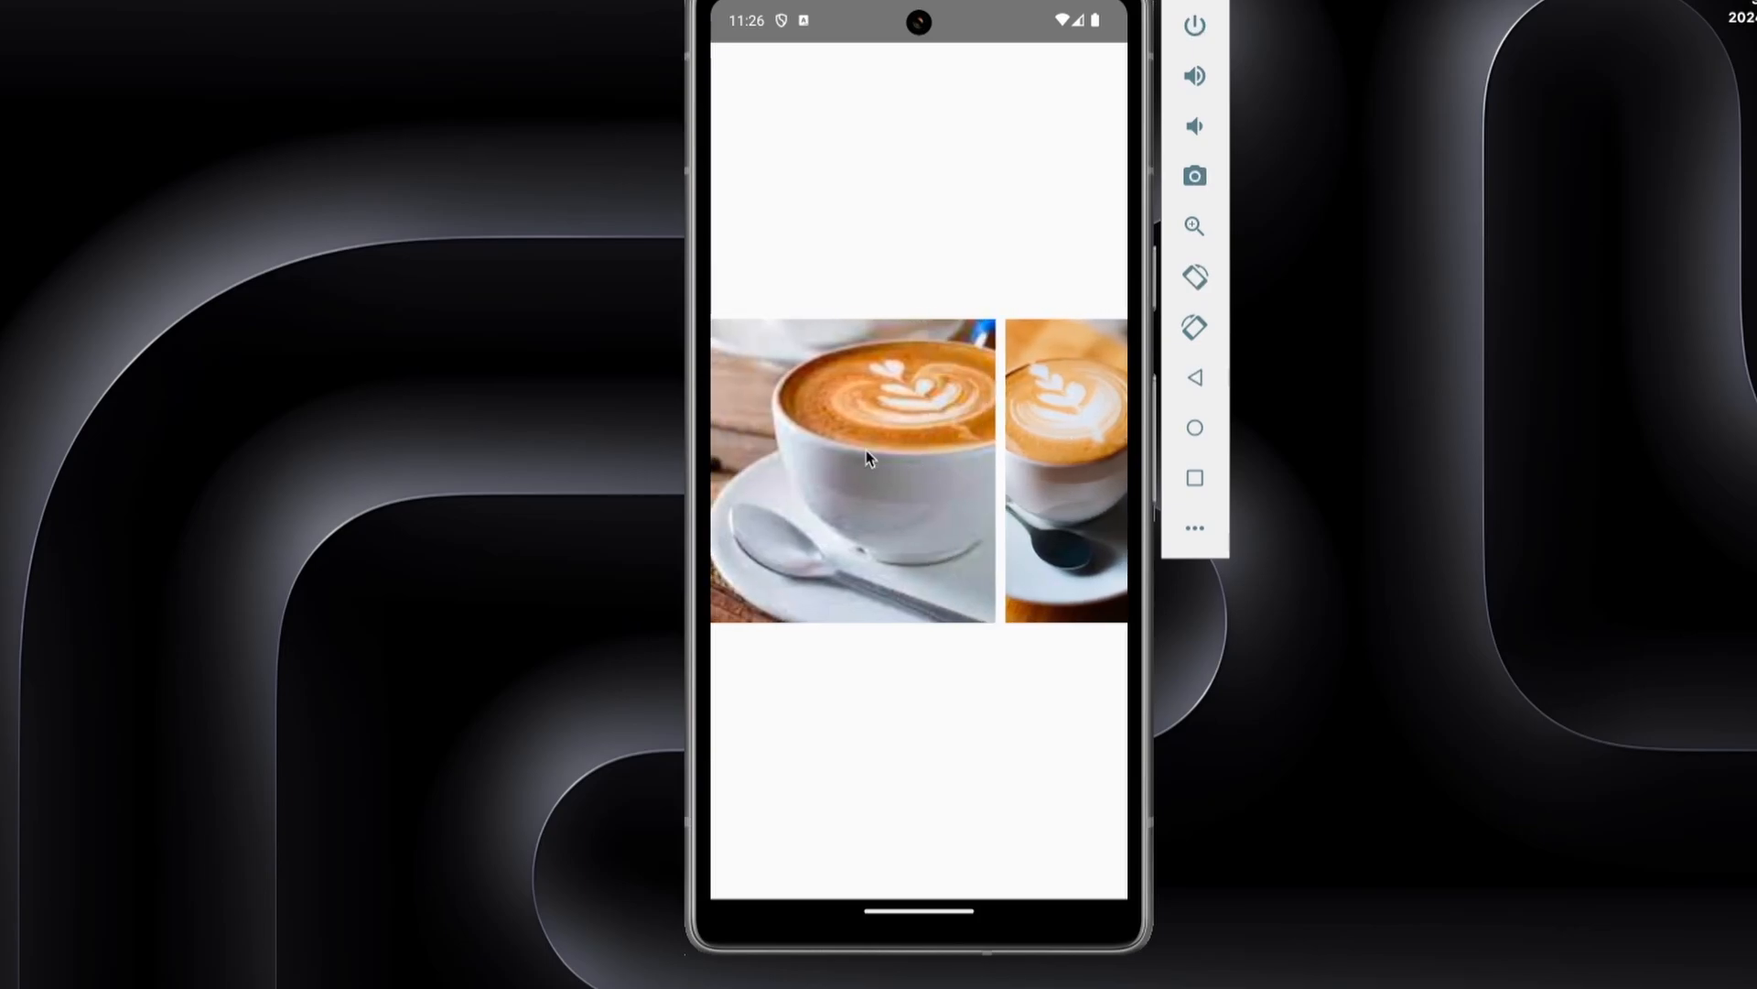
mouse_move(839, 426)
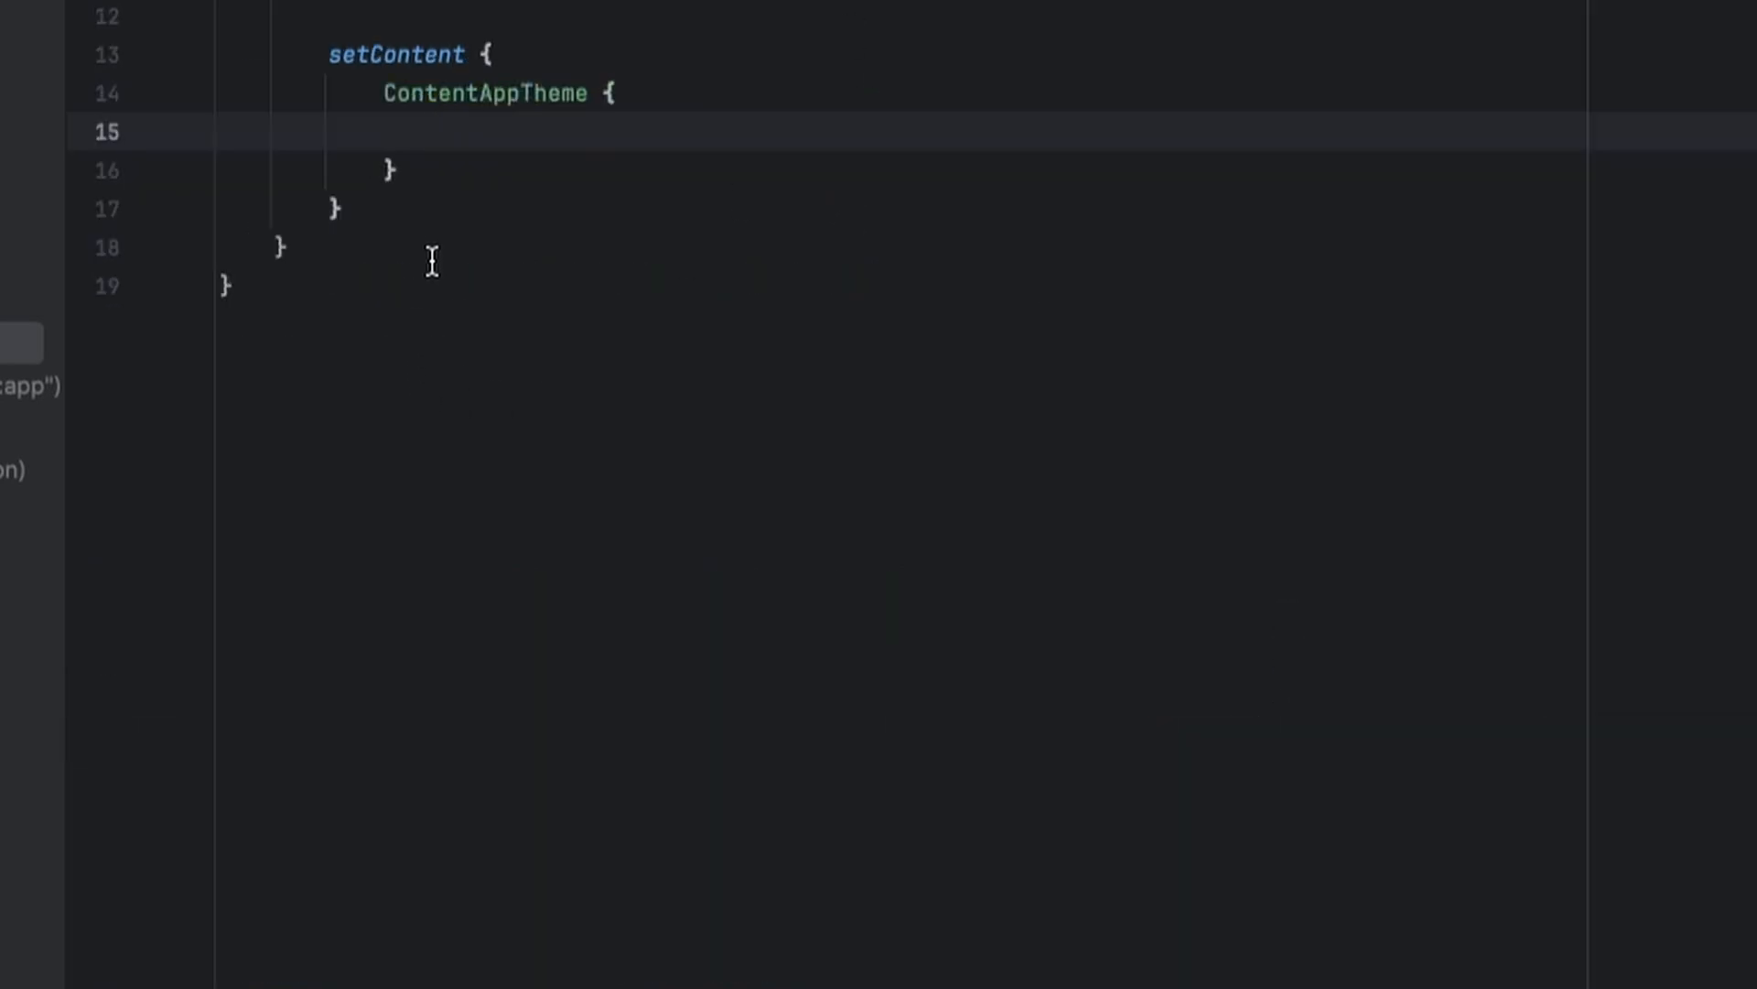
type("comp")
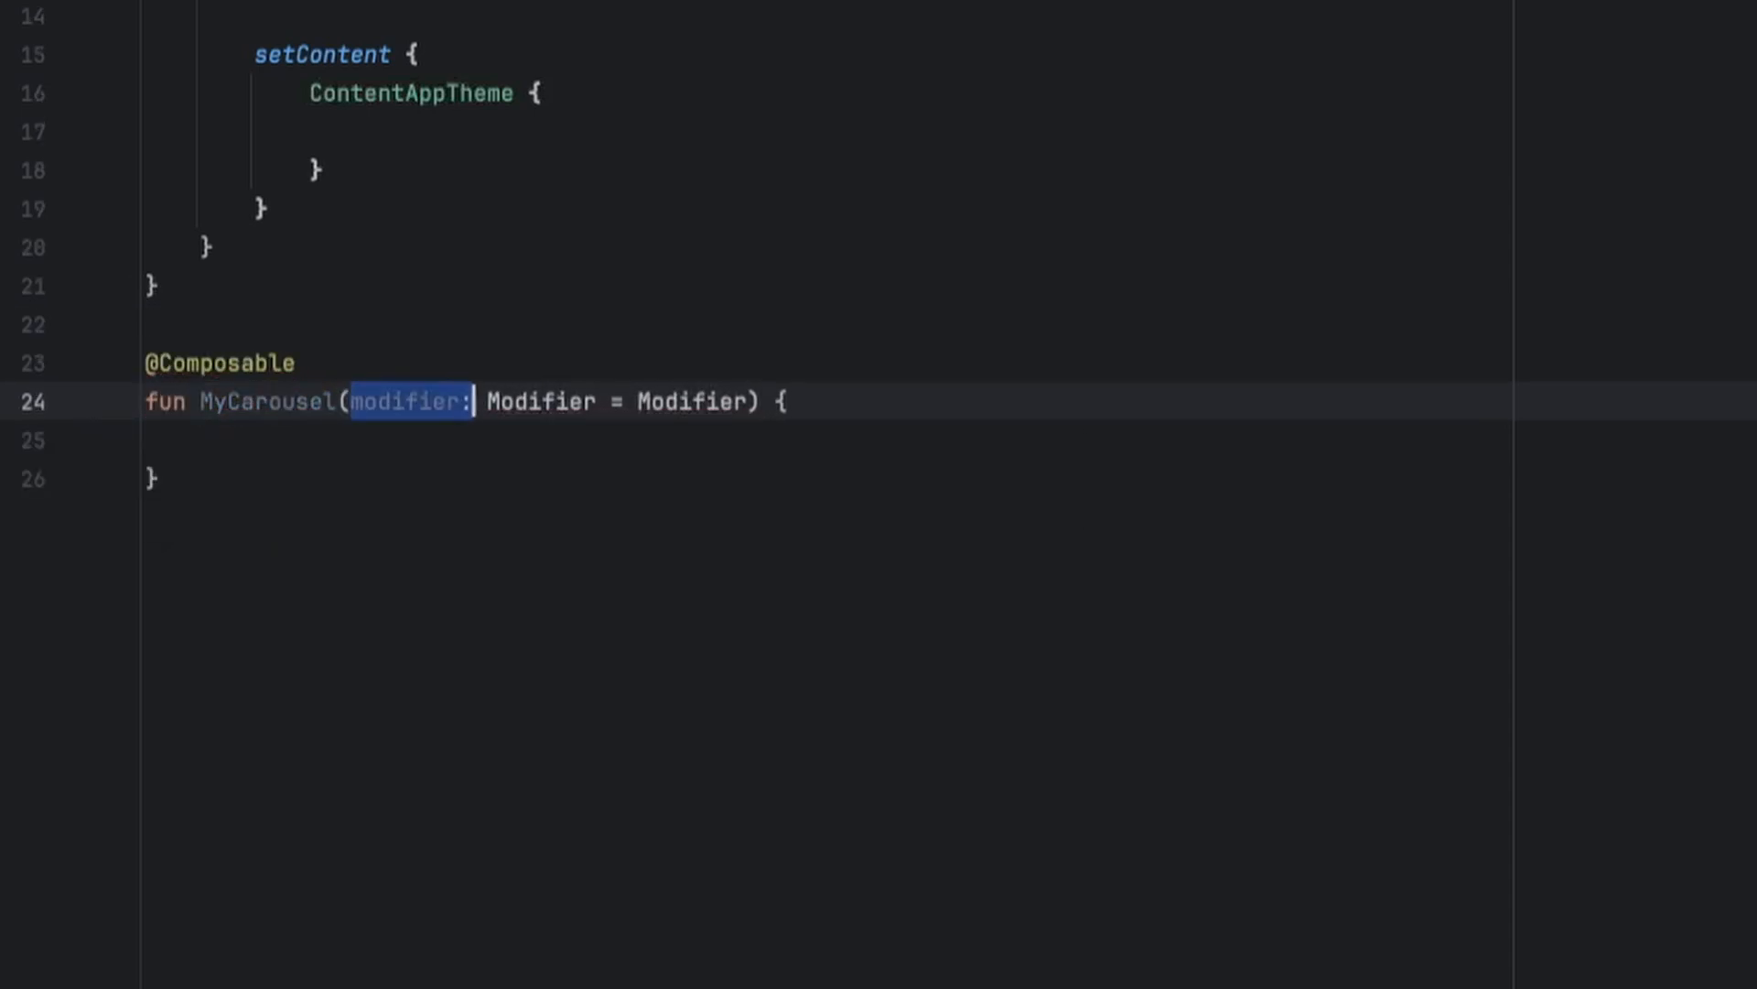
key("Delete")
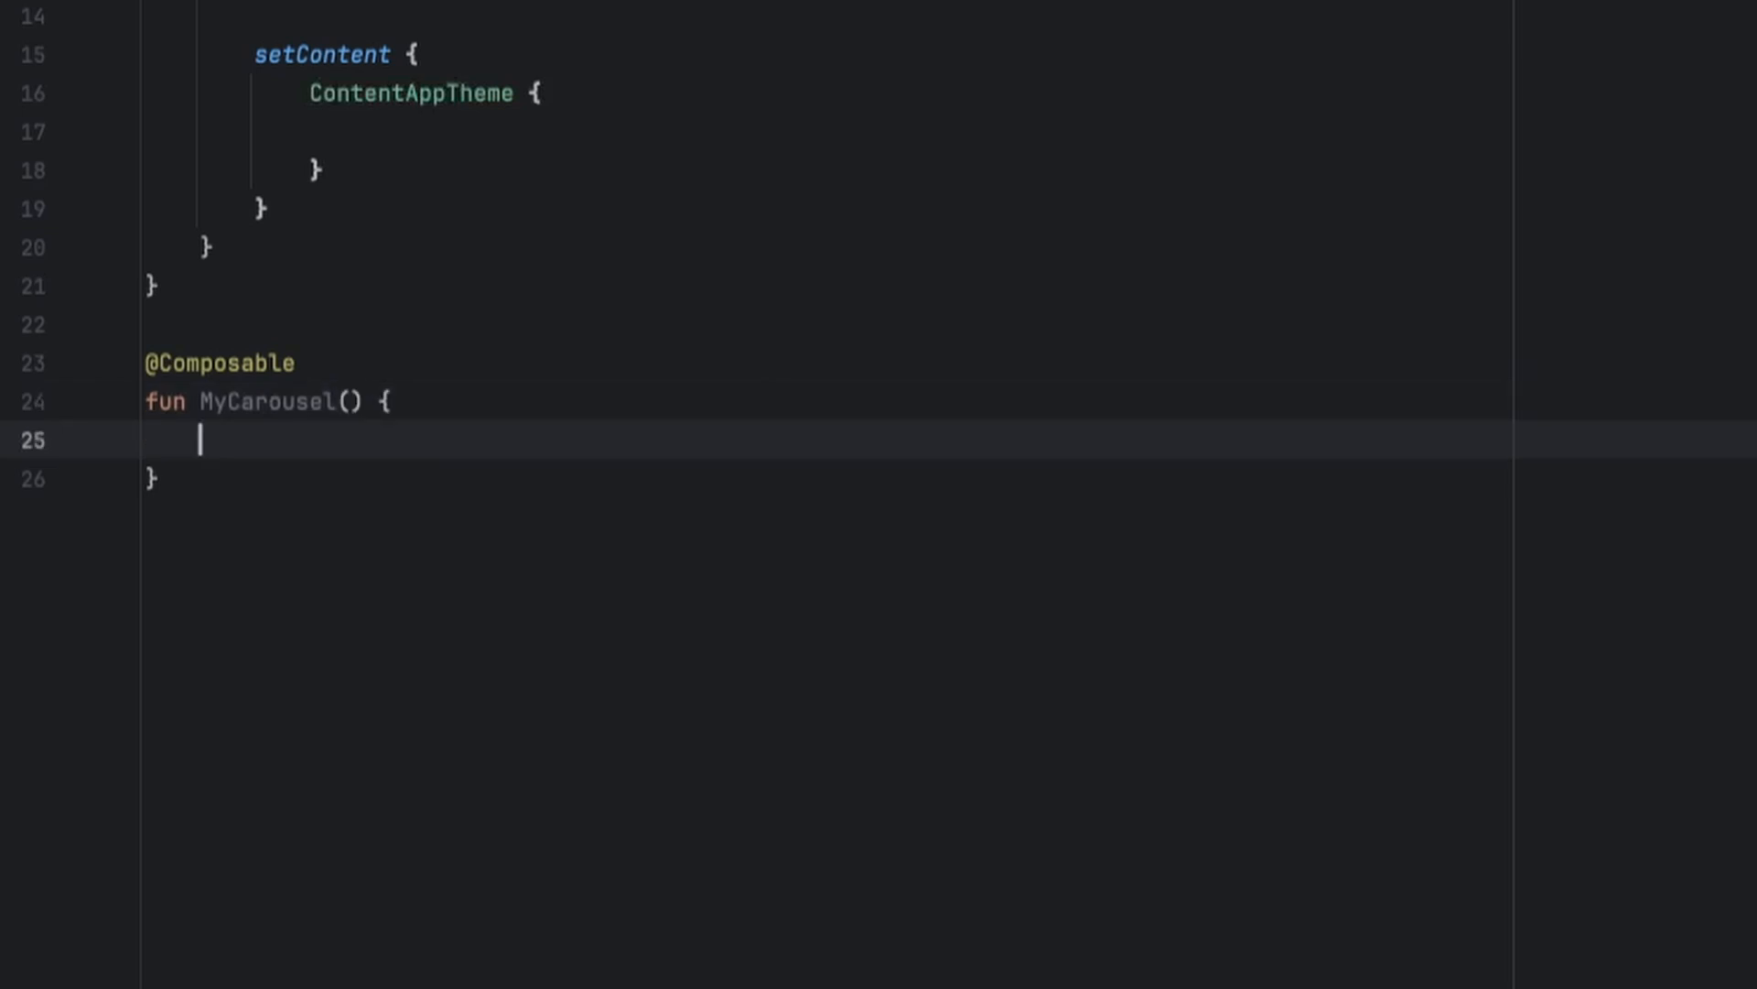
Add val carouselState = rememberCarouselState { 3 } and start a HorizontalMultiBrowseCarousel call
type("val_carouselState")
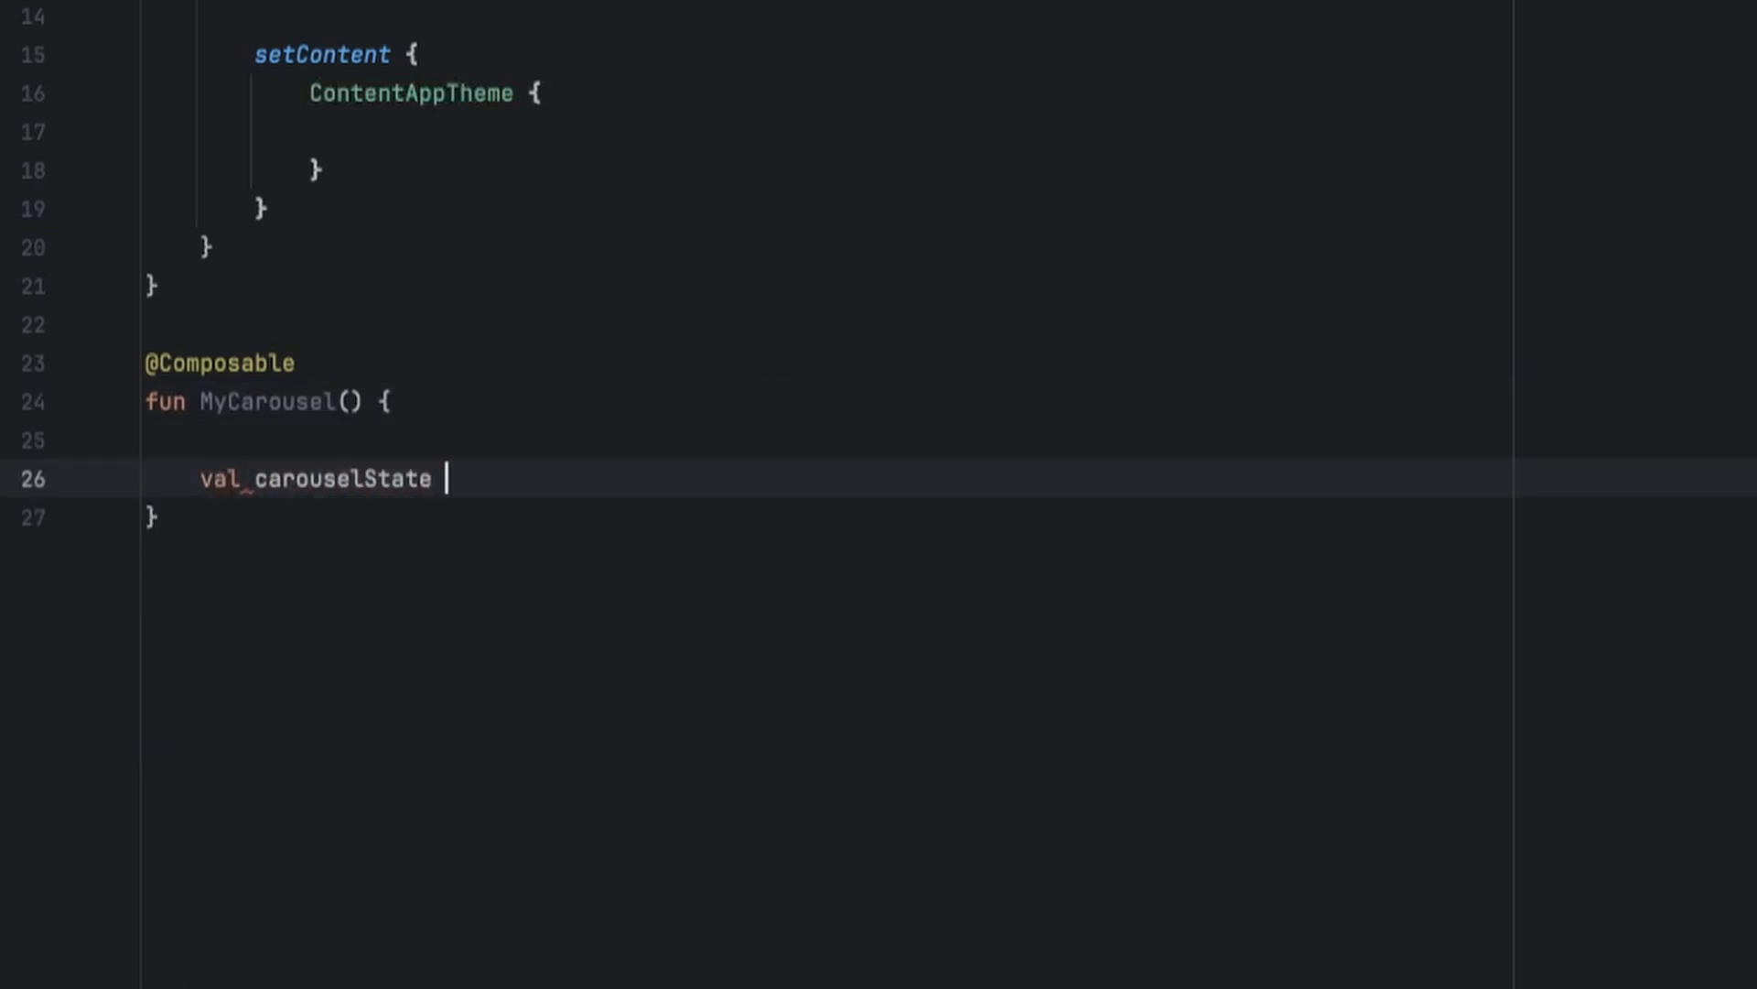
type("= rememberca")
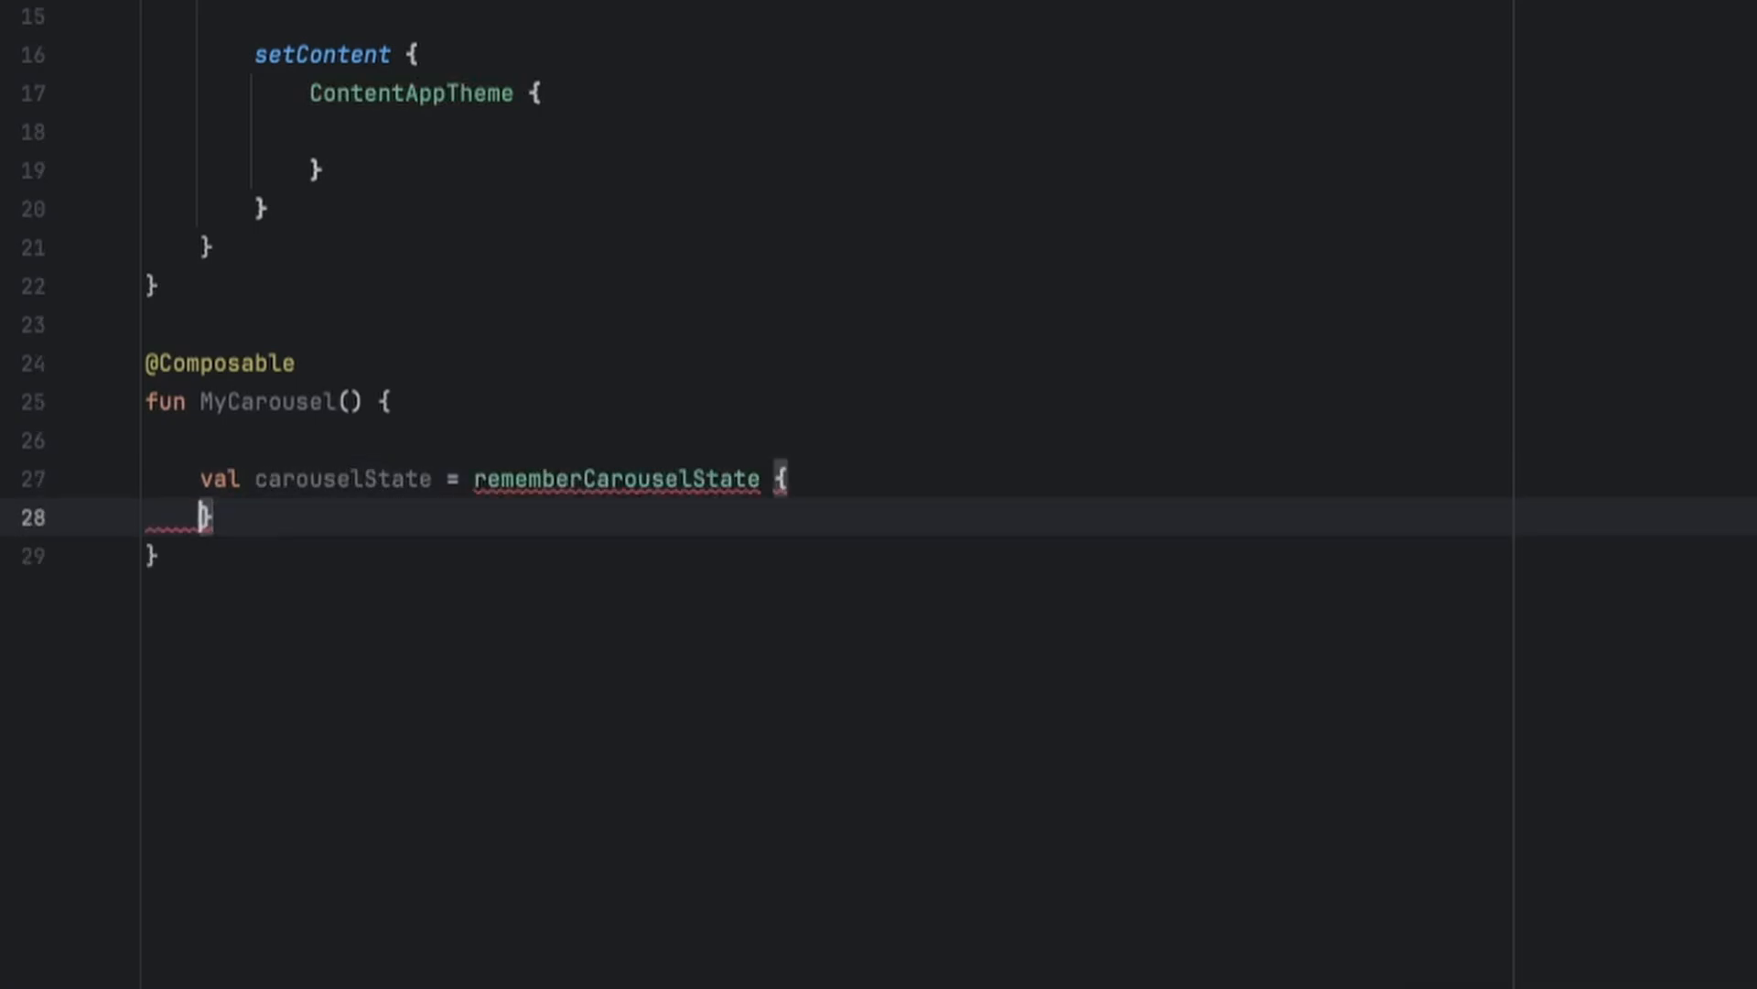
type("3 }")
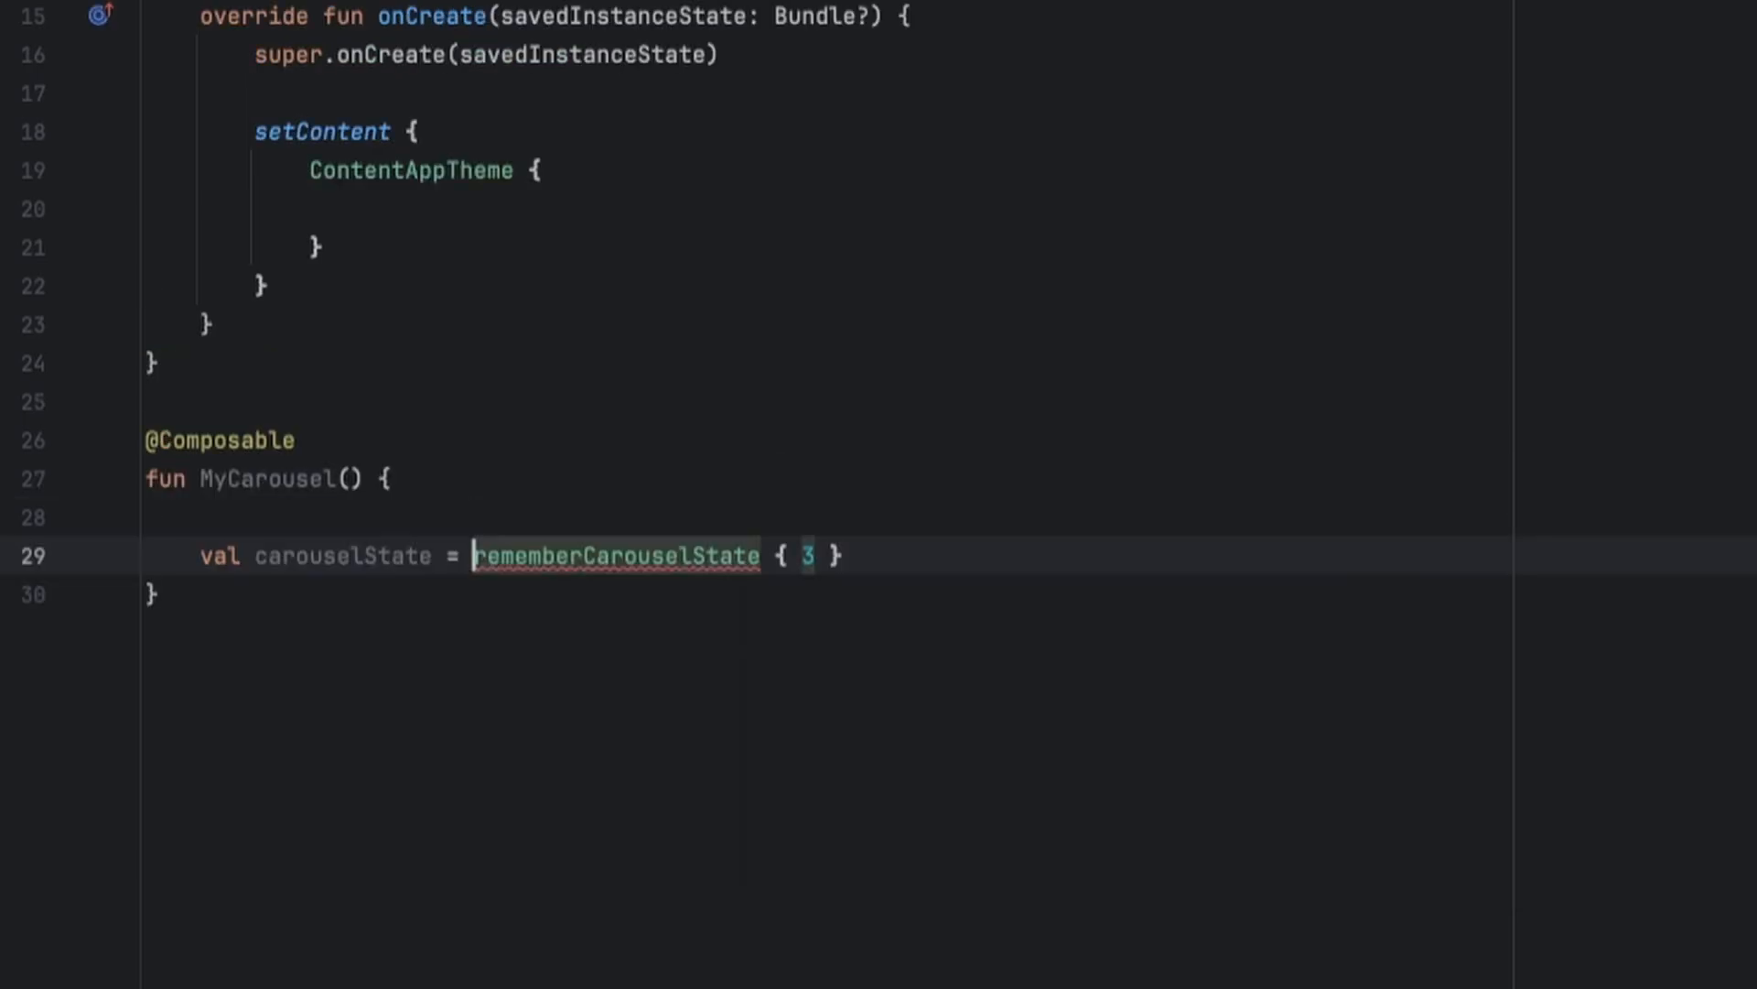
type("Hor")
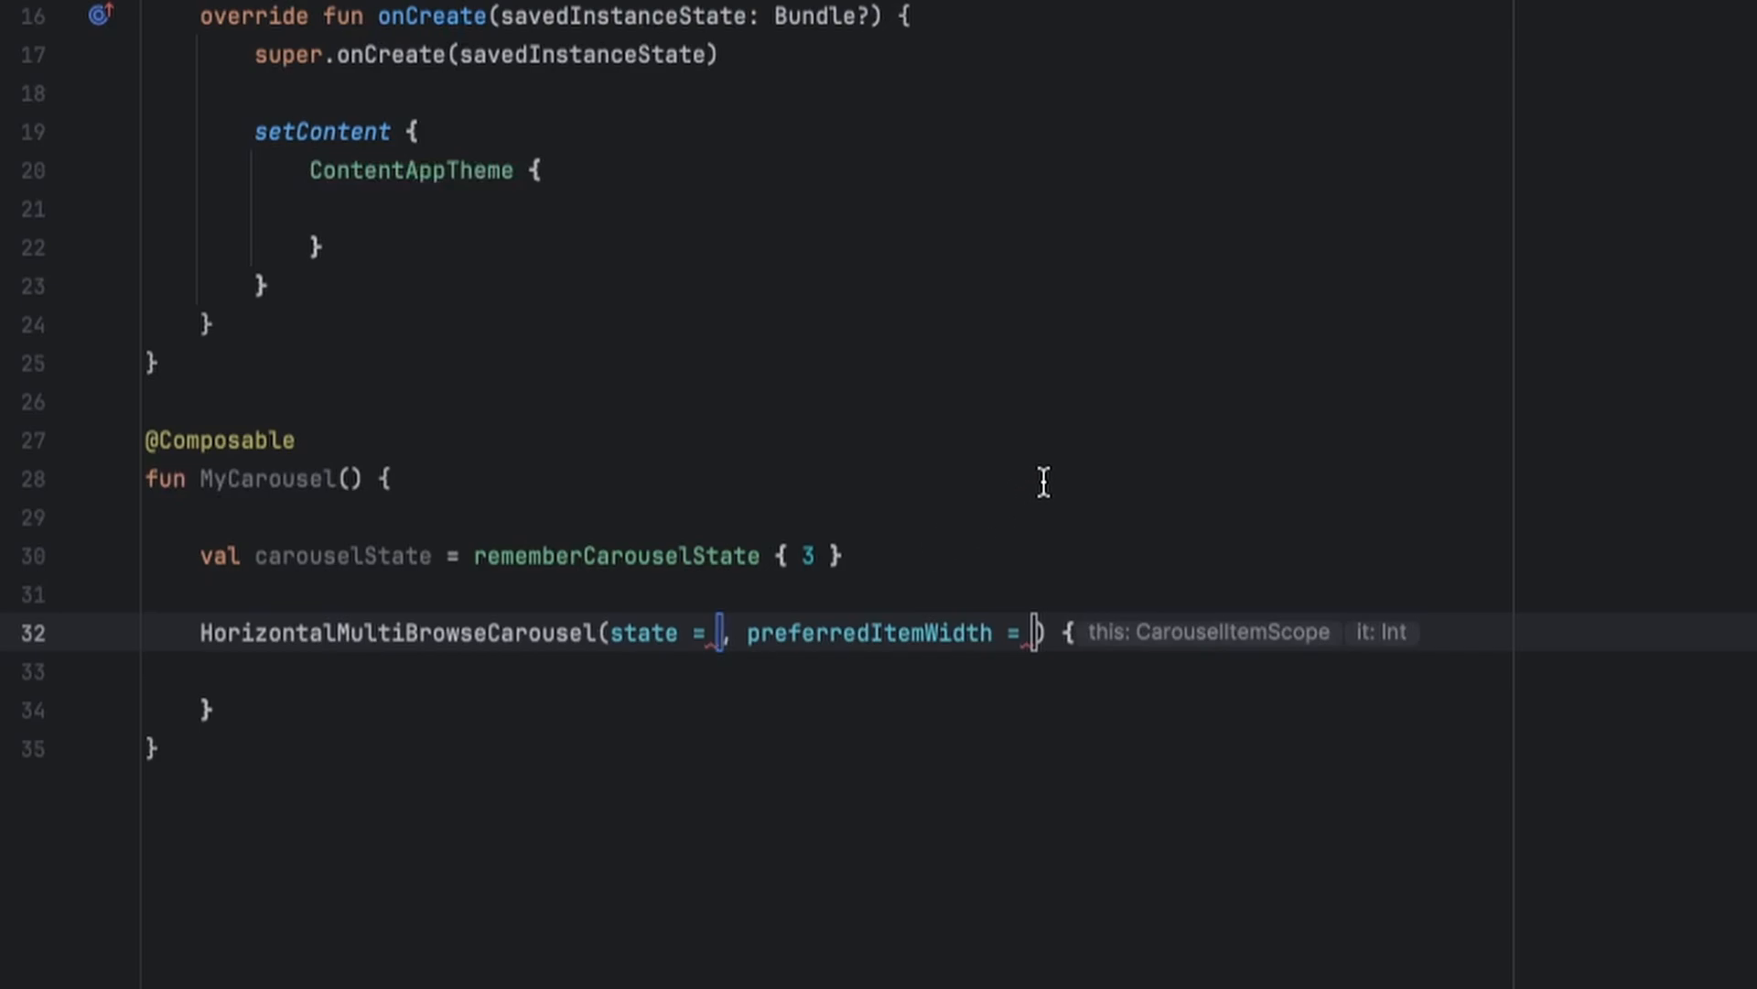
Pass state = carouselState, preferredItemWidth = 300.dp and itemSpacing = 10.dp to the carousel
type("carouselState")
left_click(1036, 633)
type("300.")
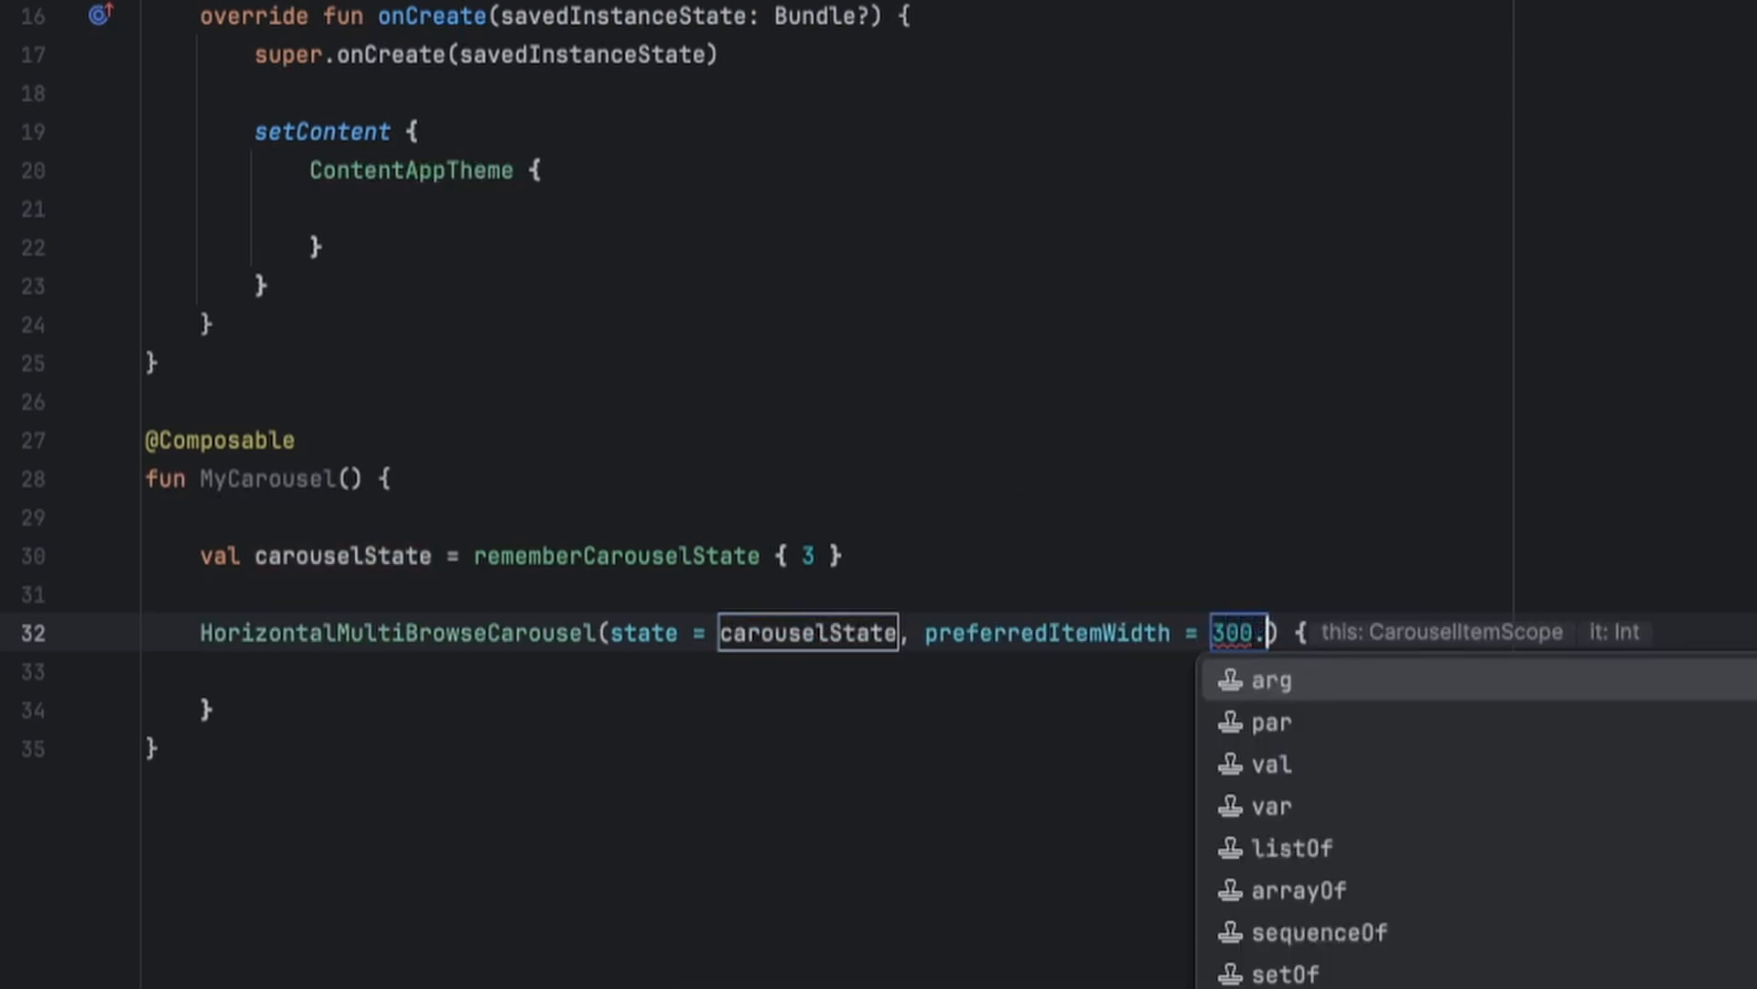
type("dp")
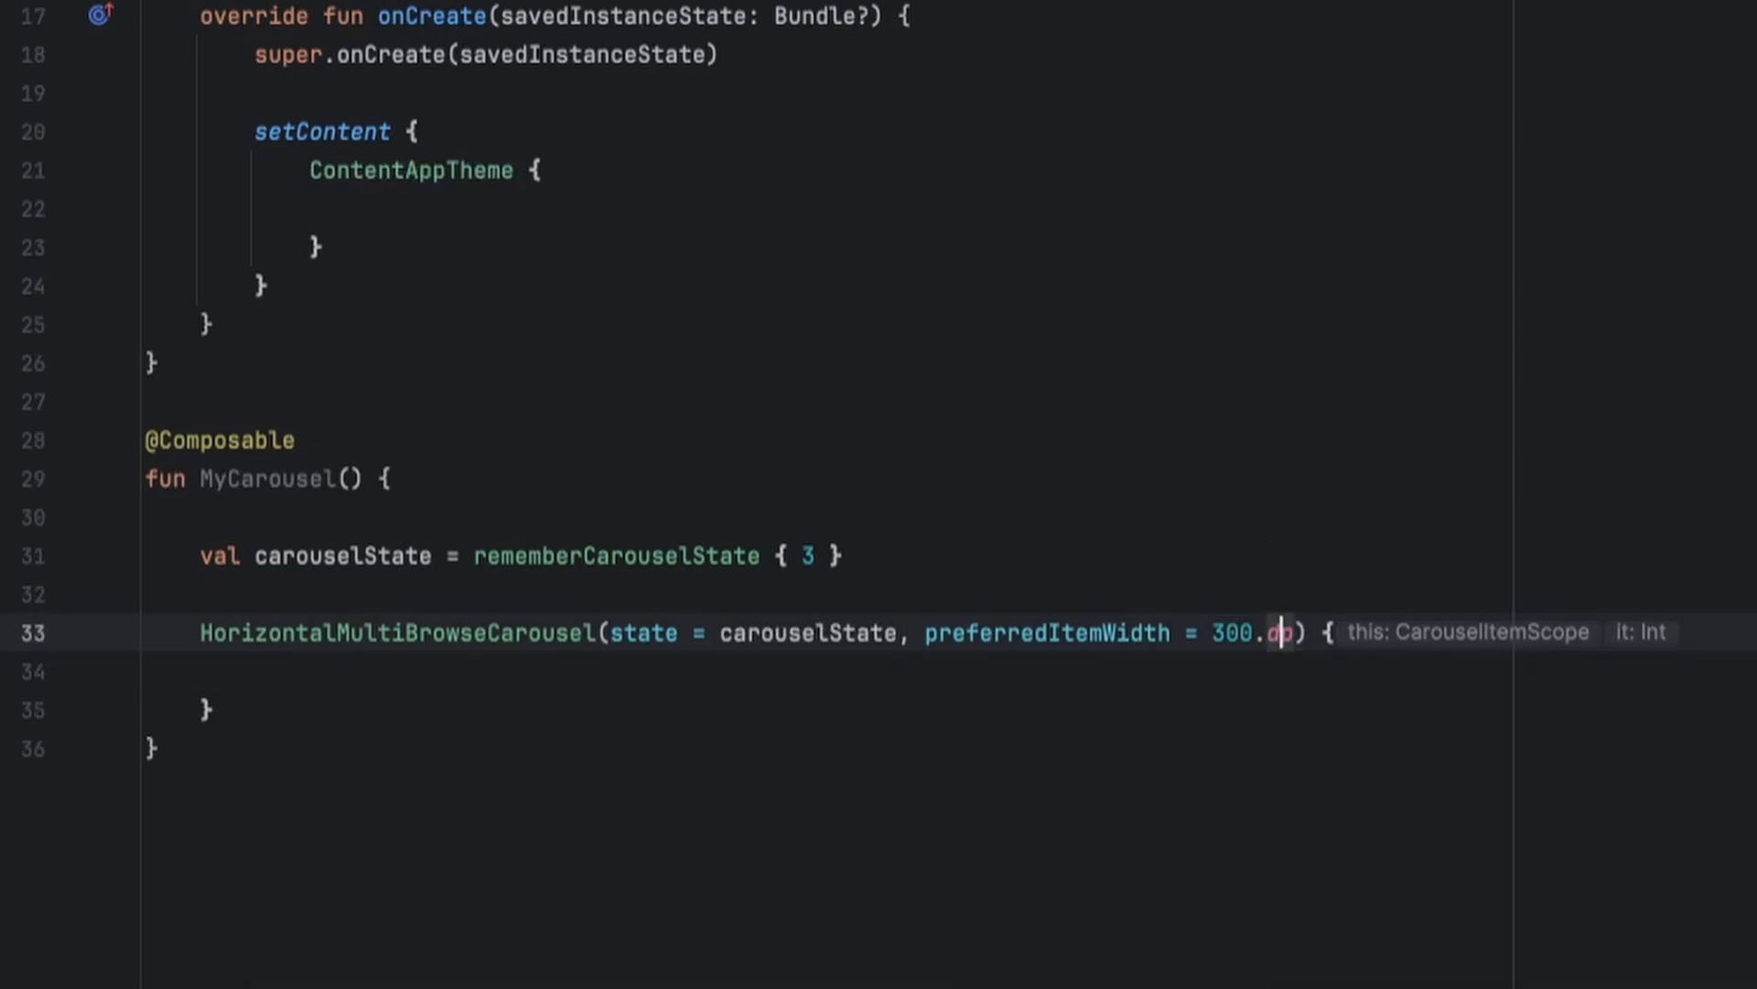
type(",")
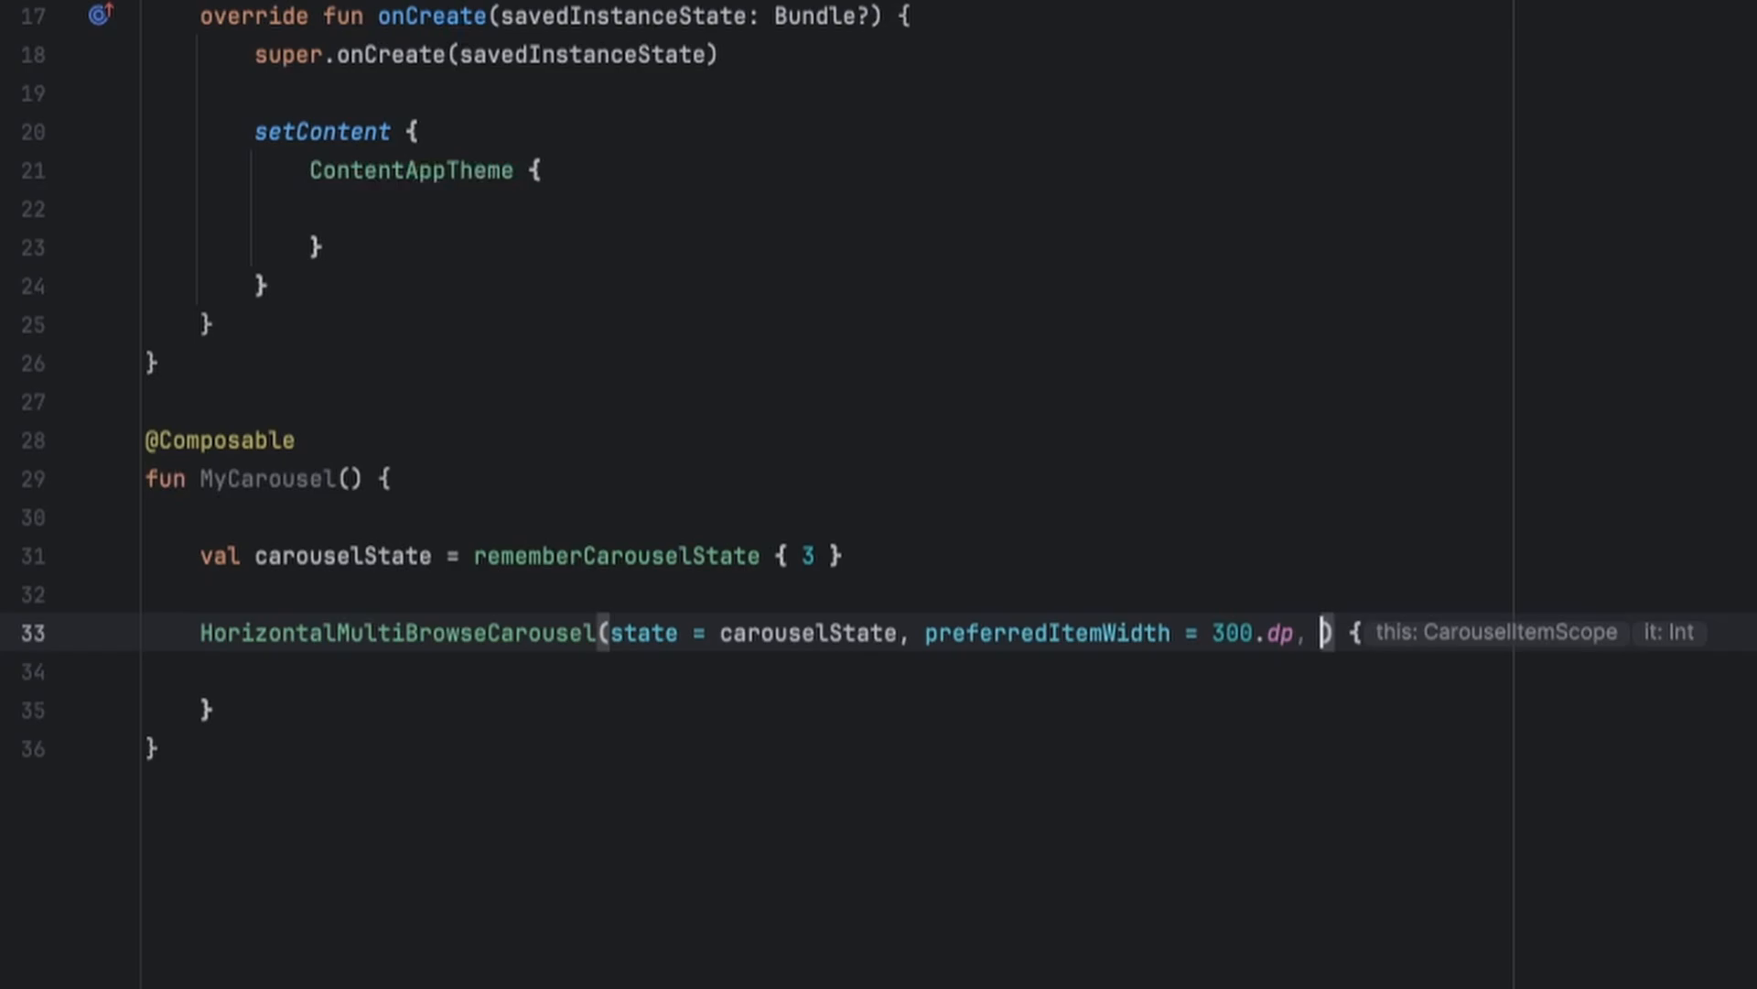
type("itemSpacing =")
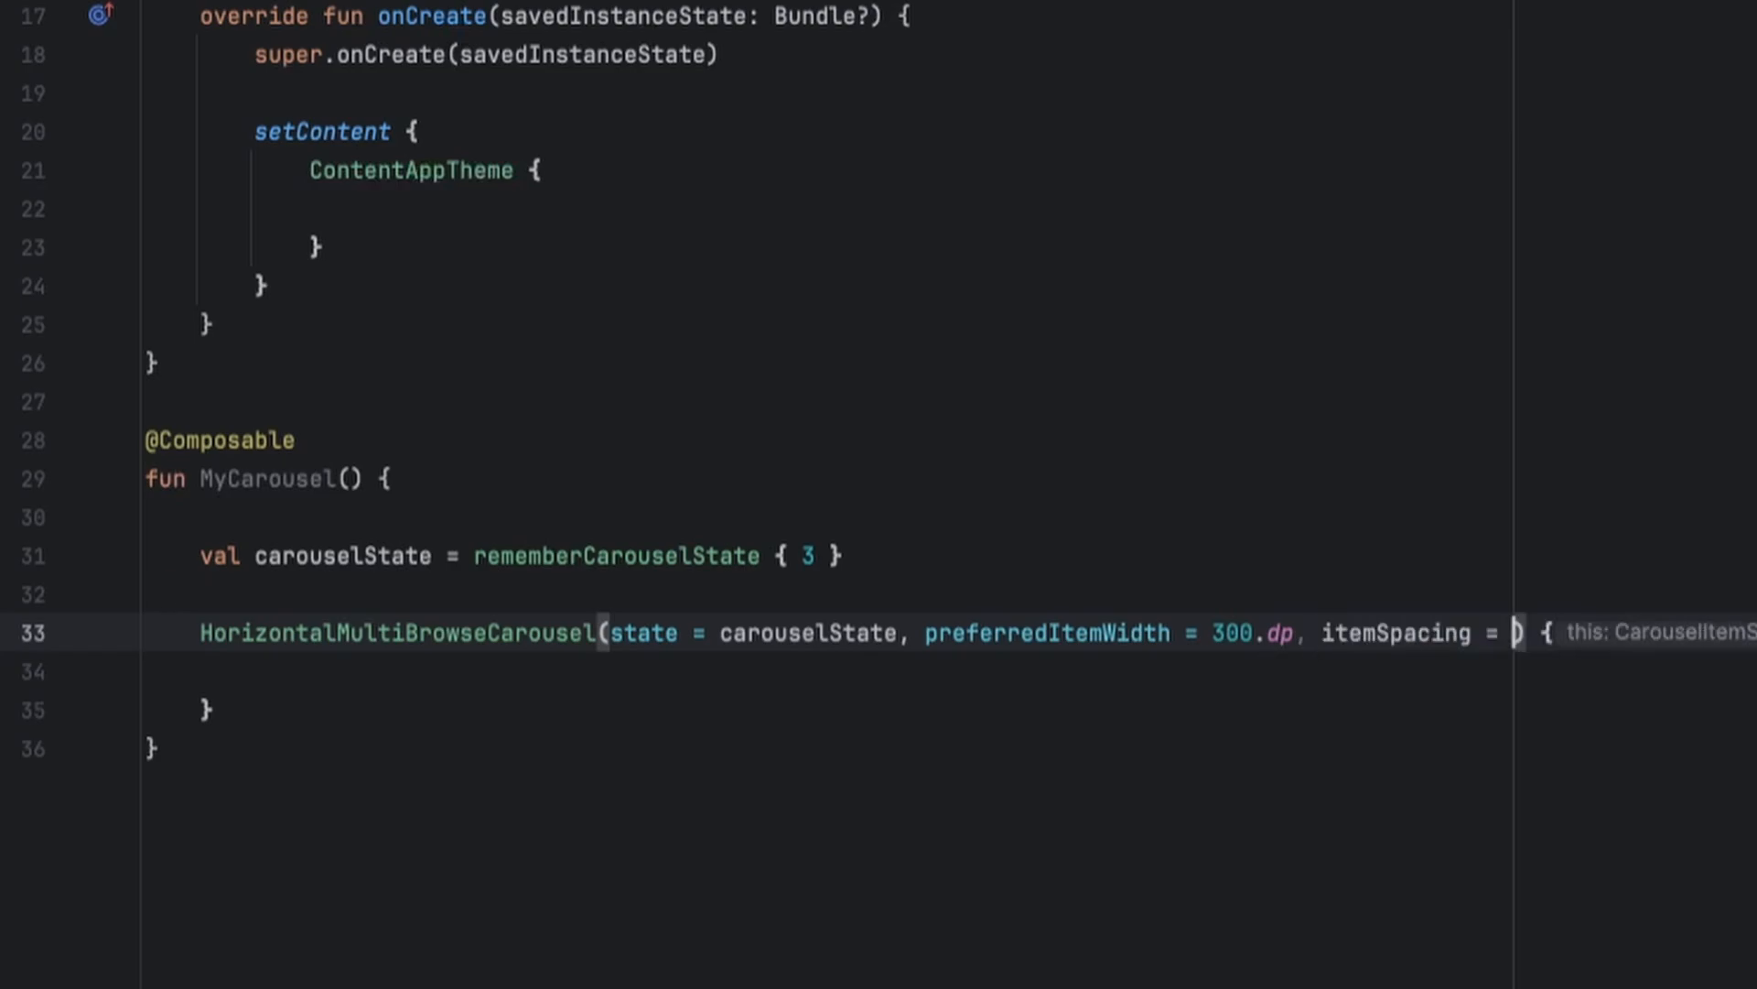
type("10.dp")
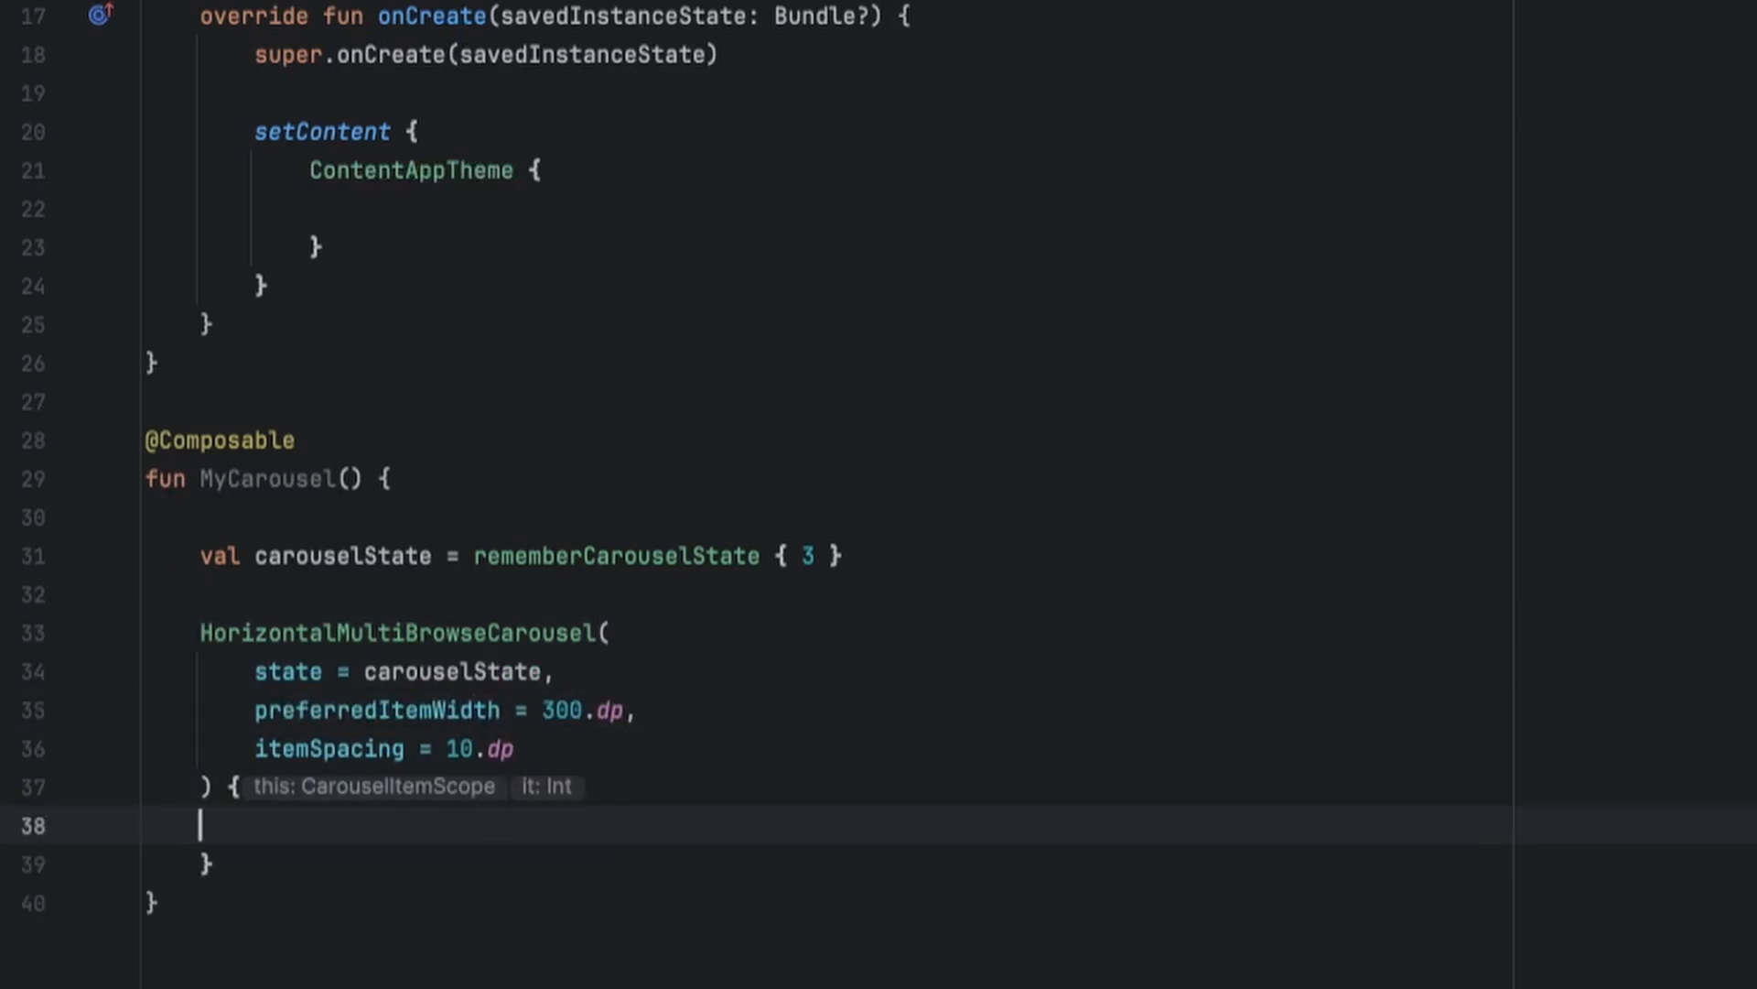
type("Box(modifier = M")
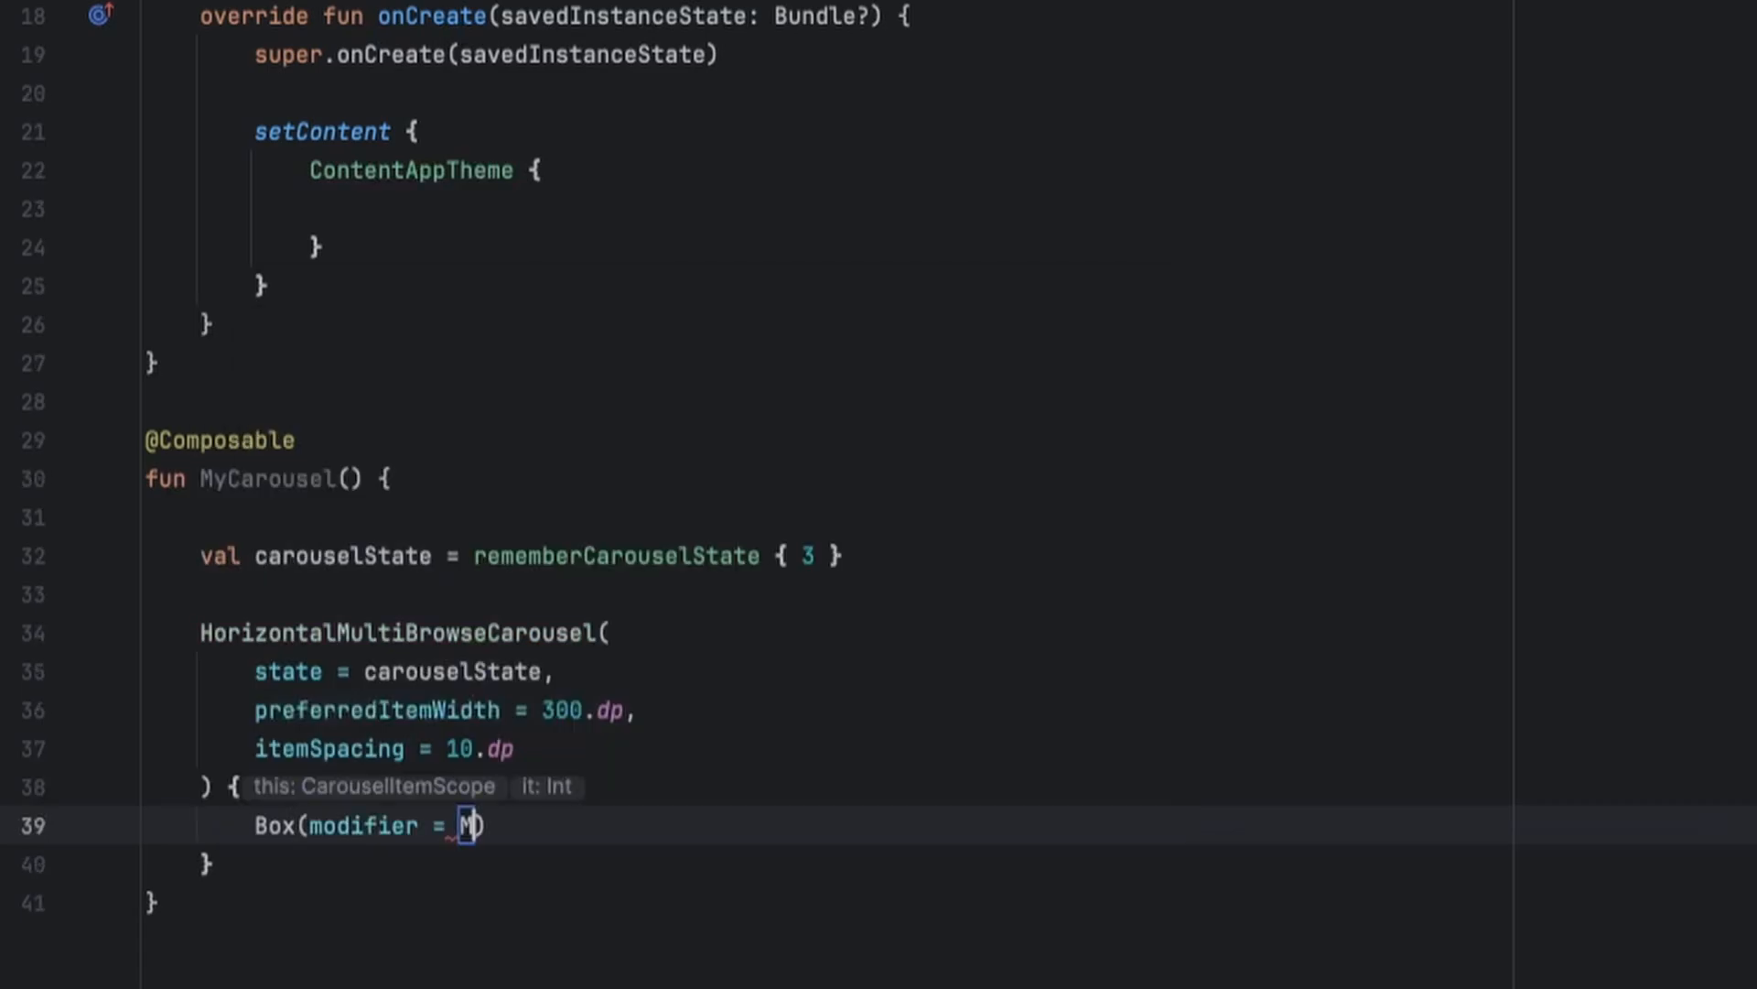
Give each carousel page a Box sized 300.dp containing an Image
type("odifier.fi")
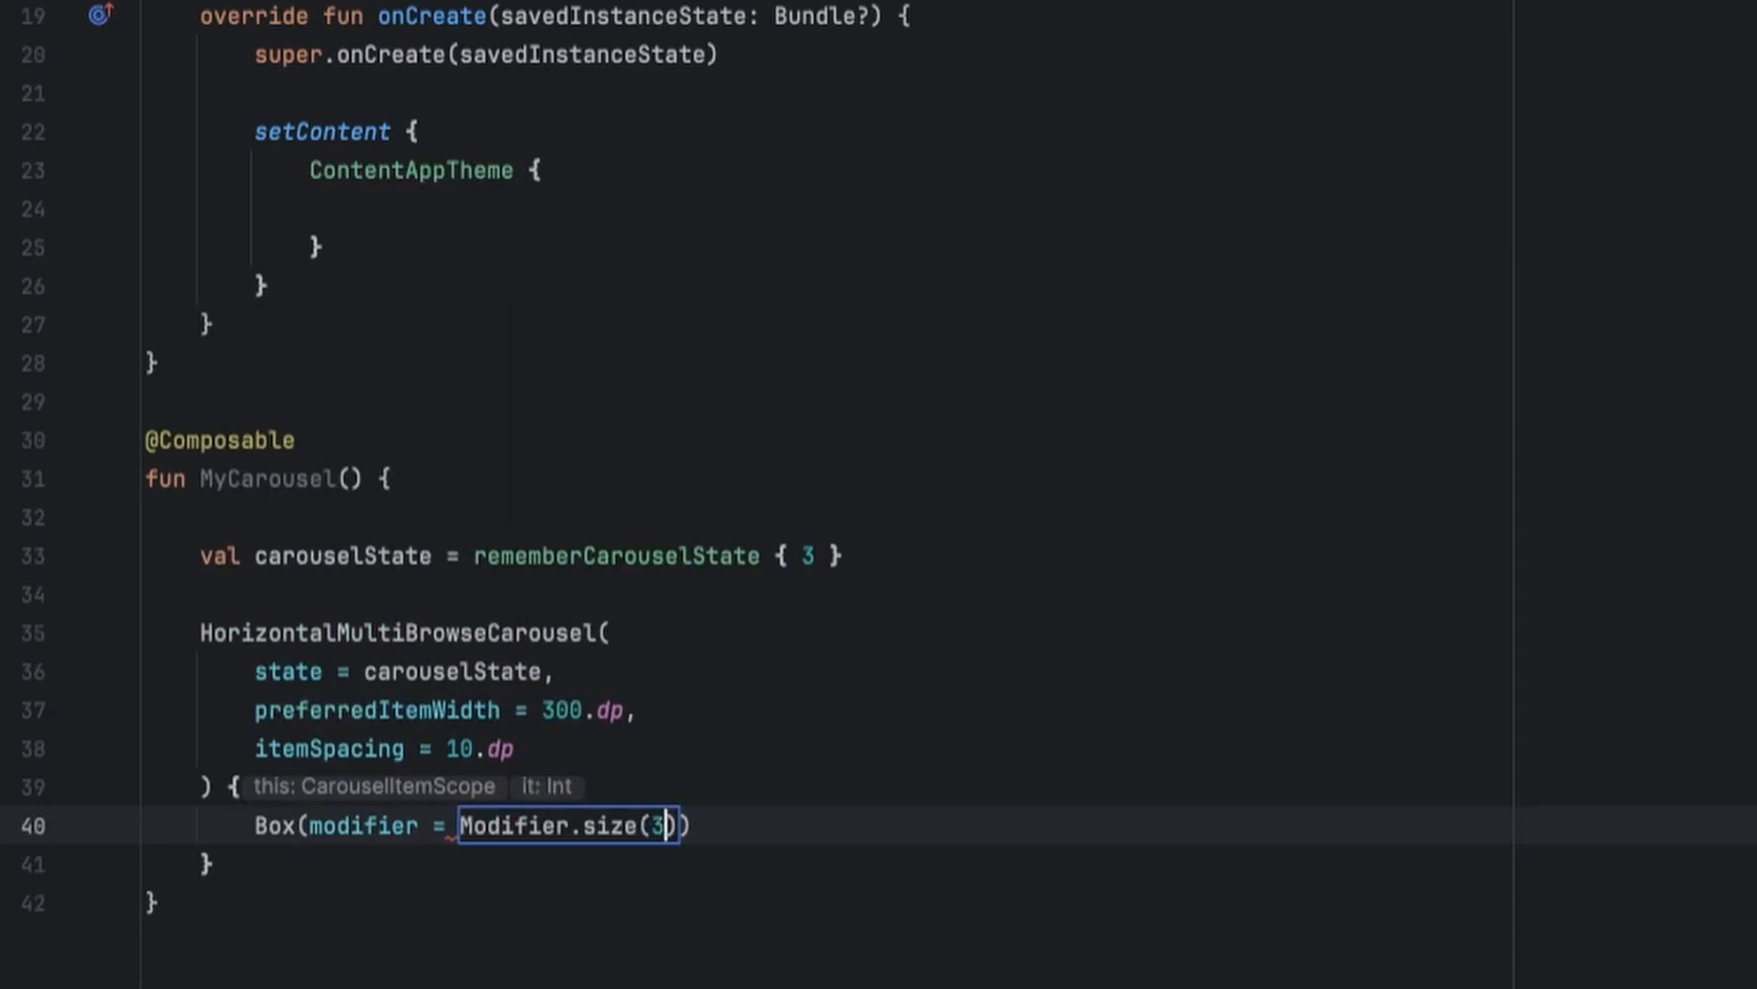
type("00.dp")
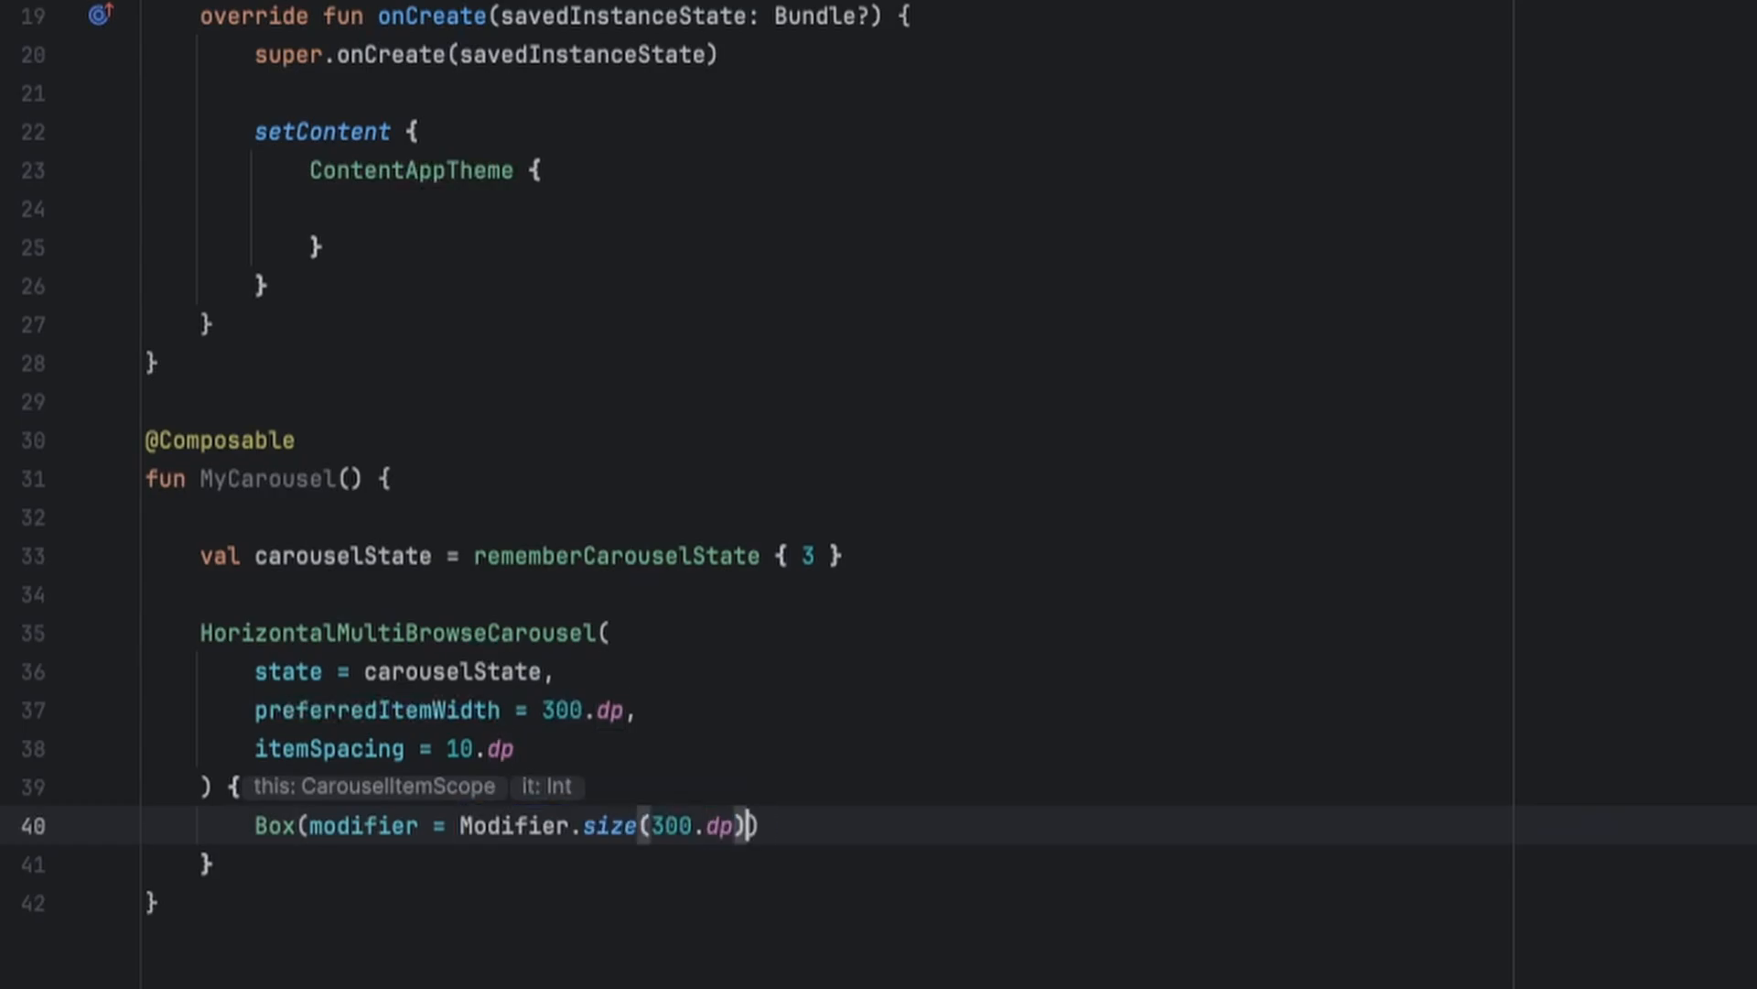
type("Image(")
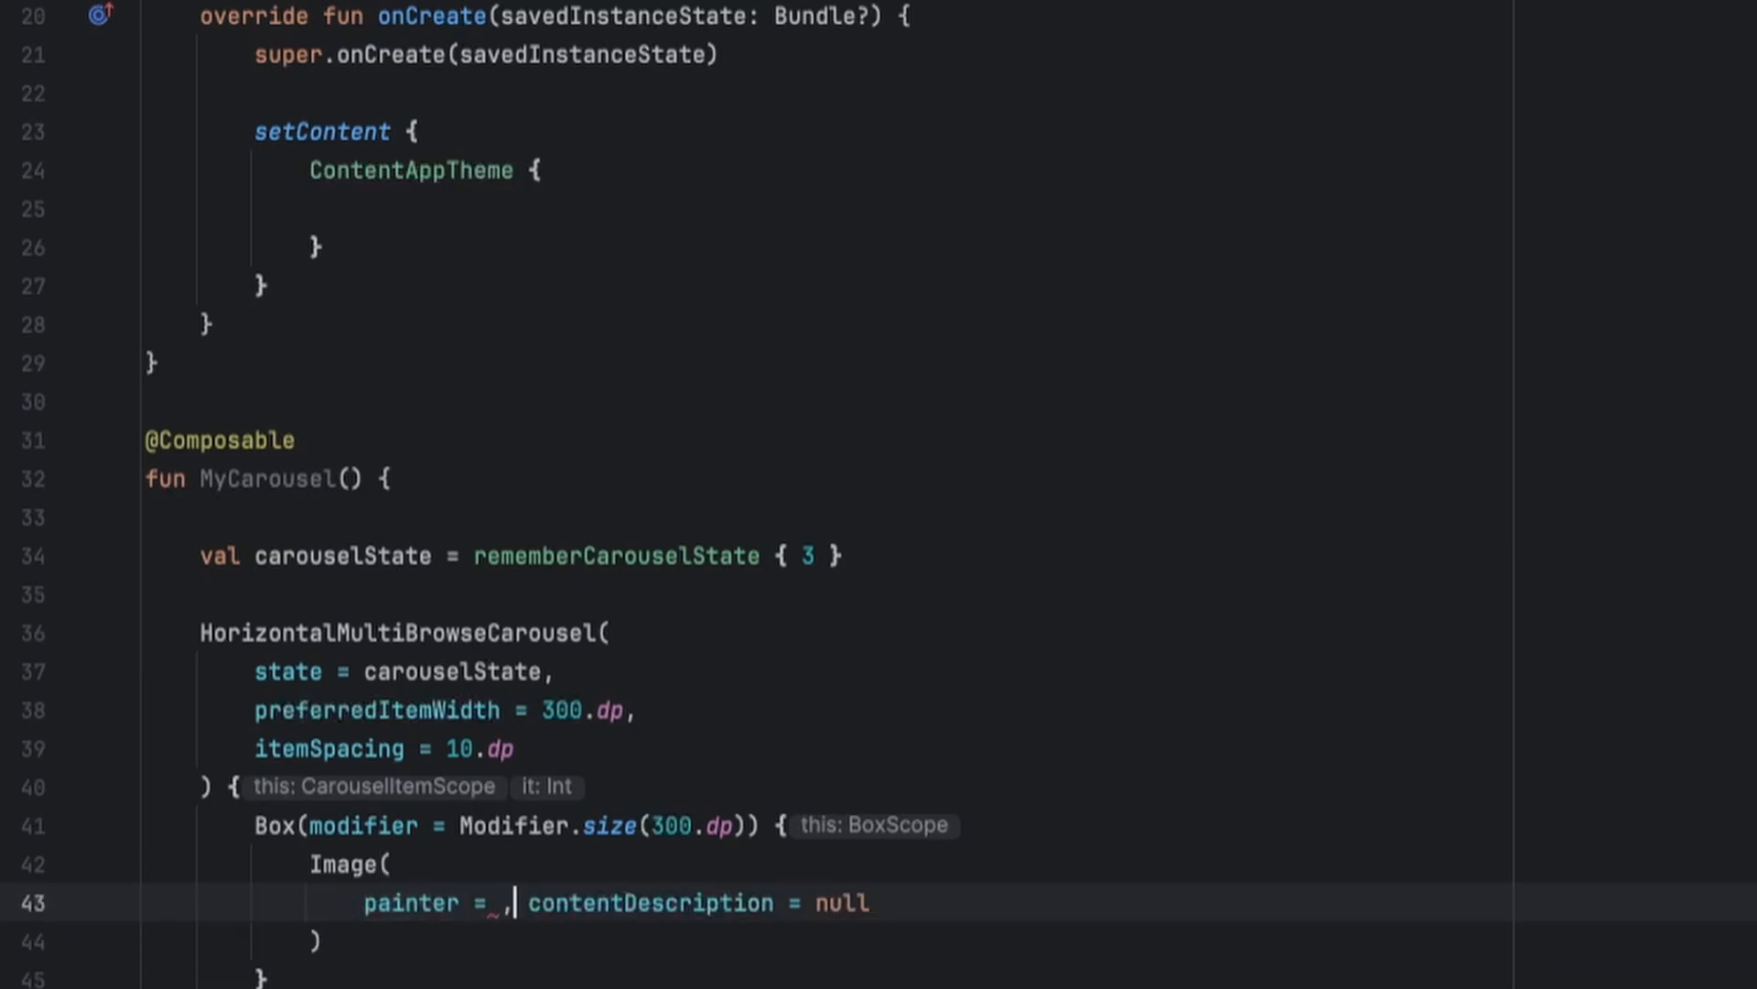
Make the Image's painter a painterResource whose id starts a when(page) on R.drawable
type("page ->")
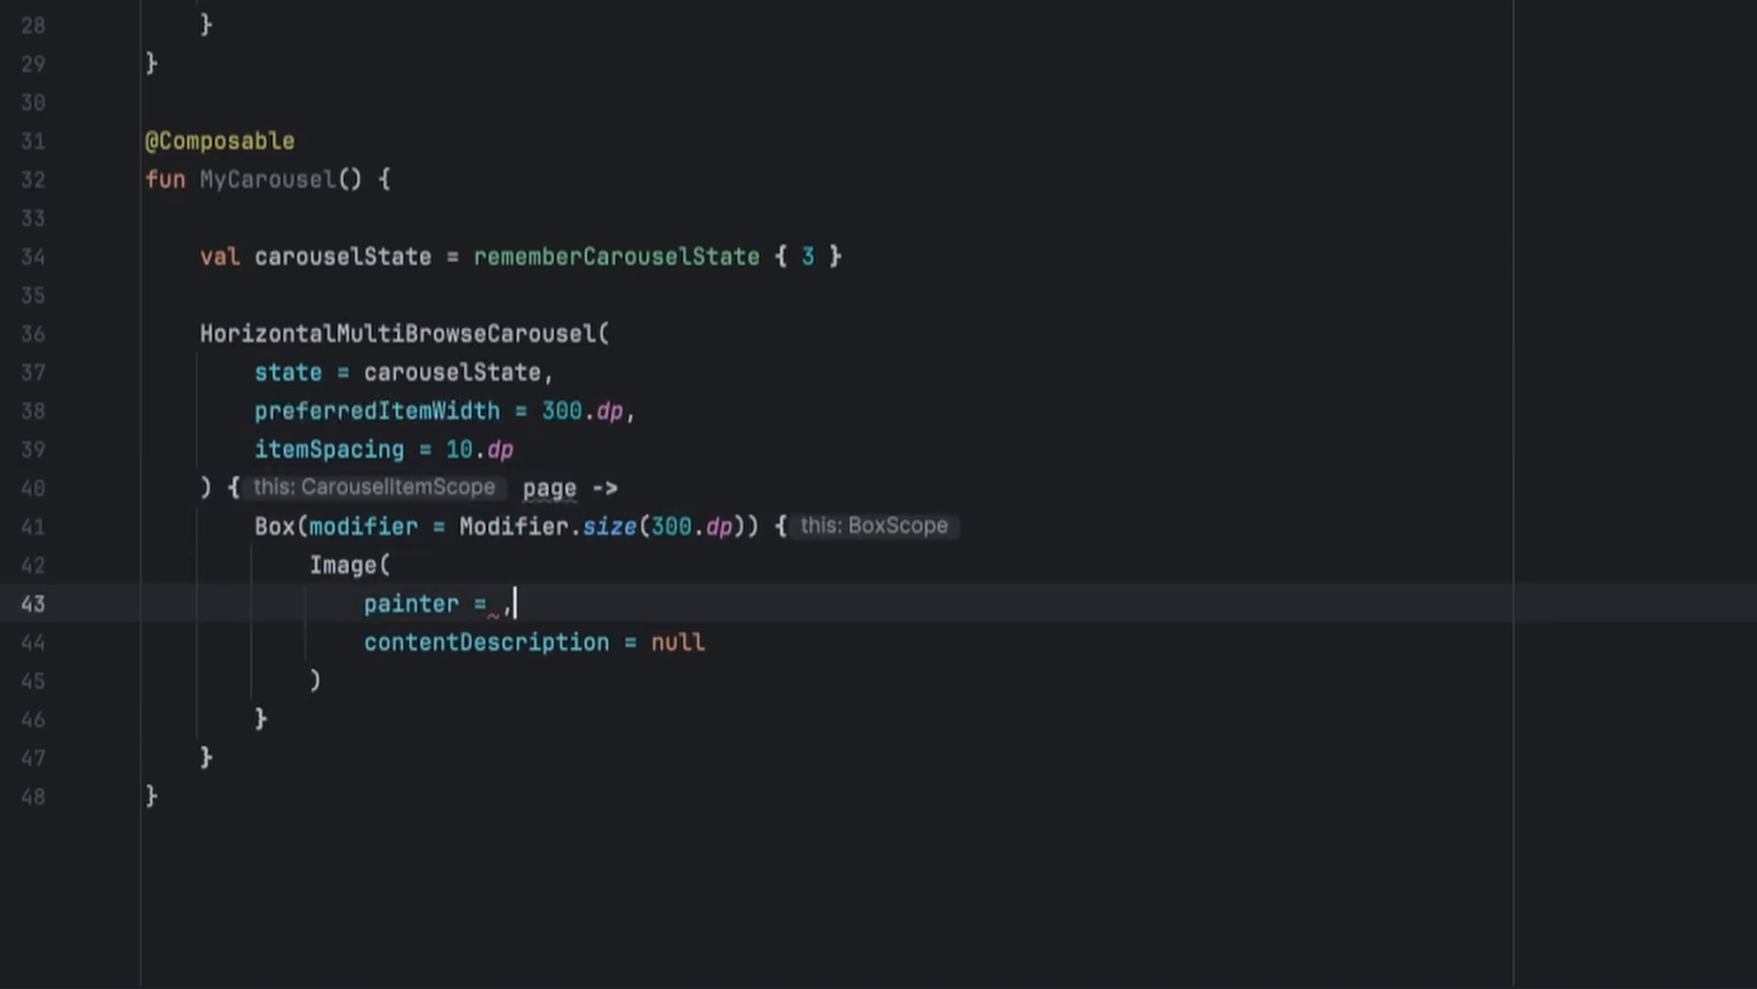
type("when (page) {")
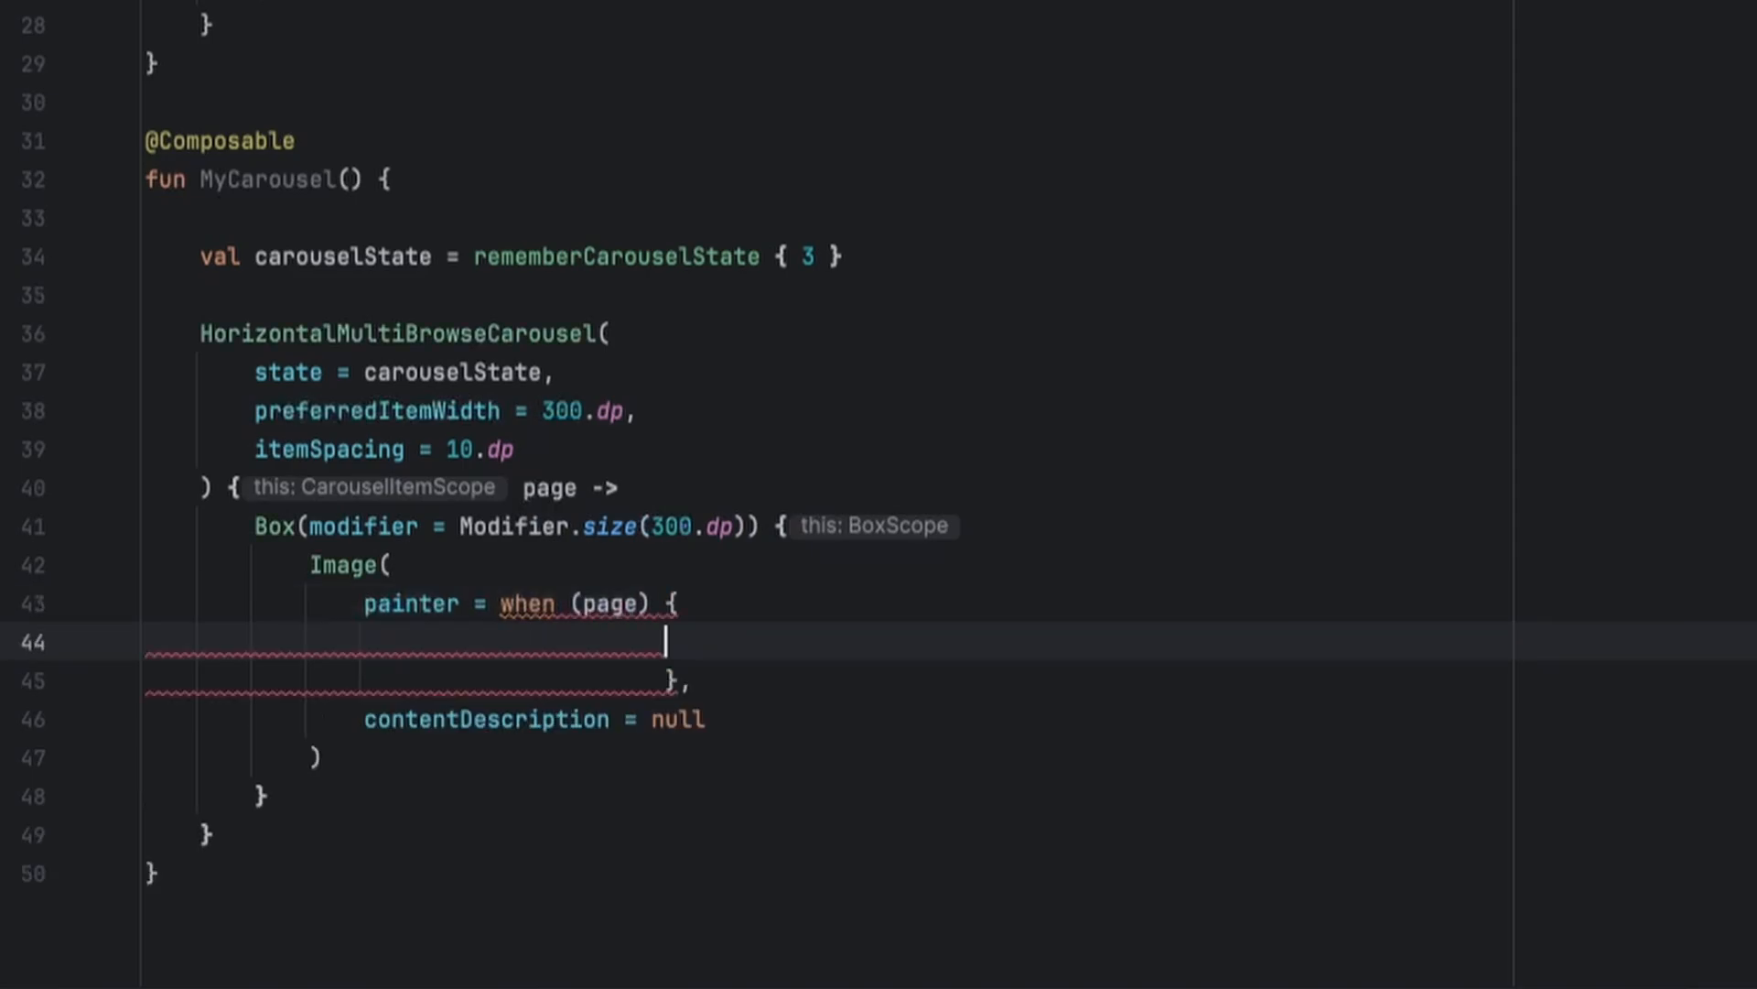
type("R")
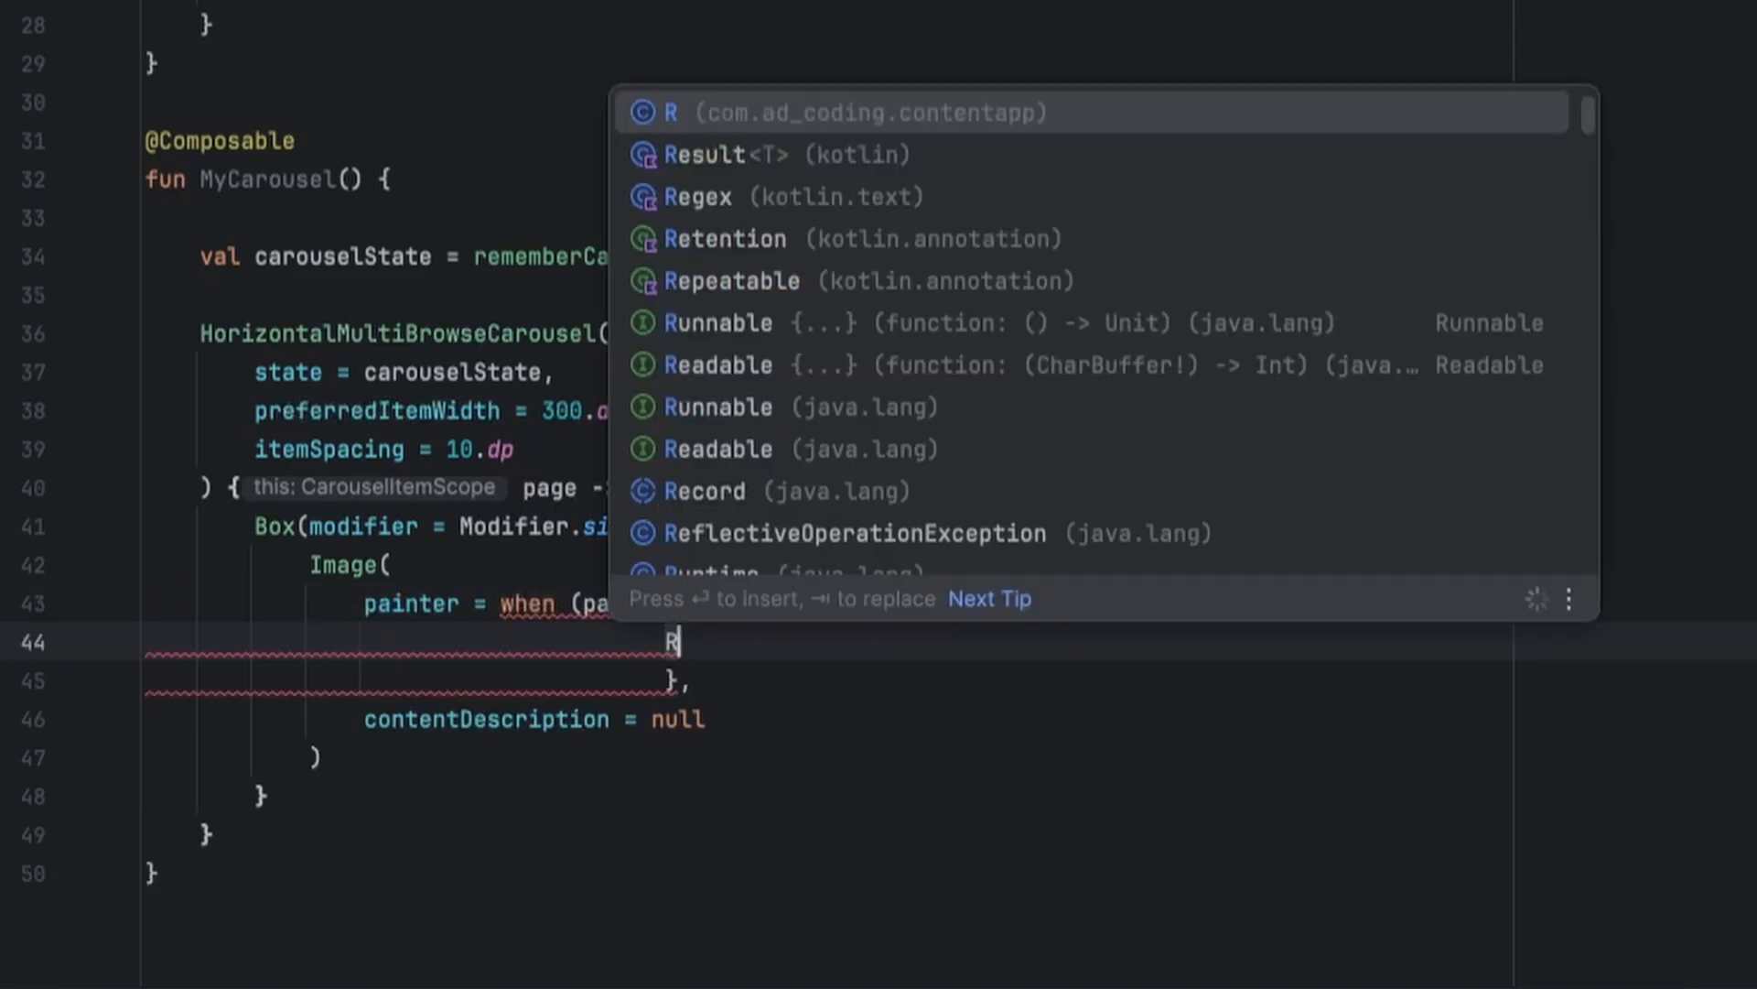
type(".")
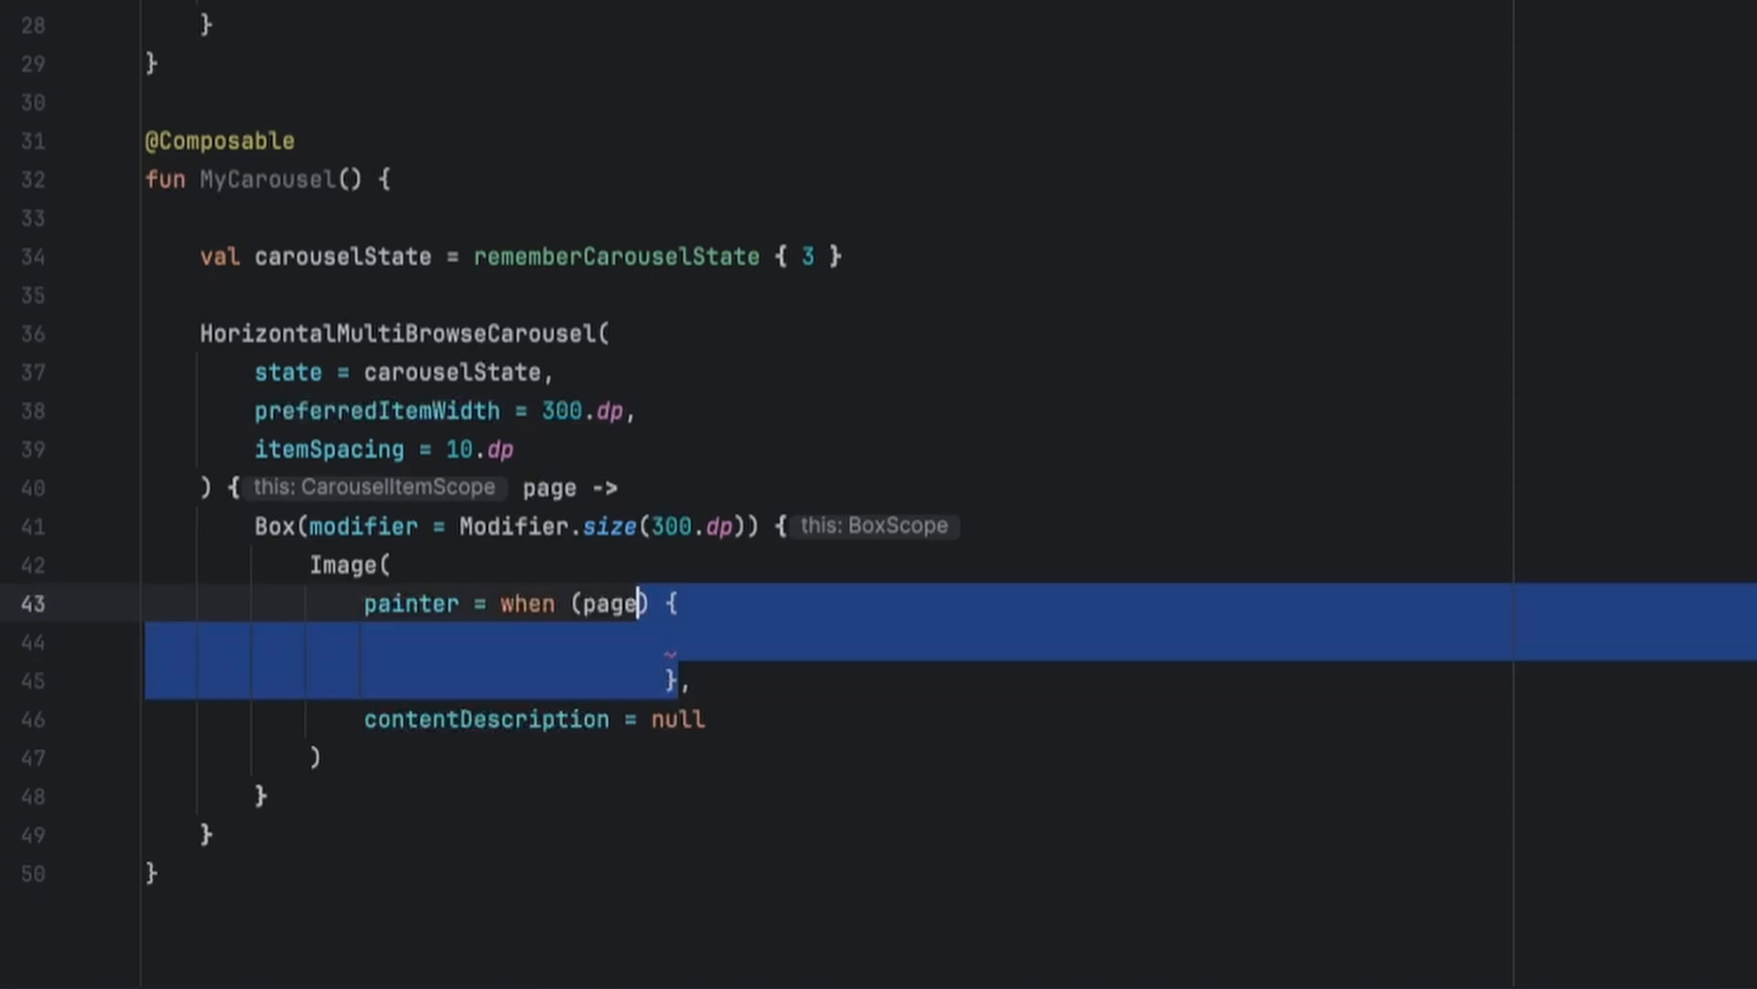
type("painterResource(id =")
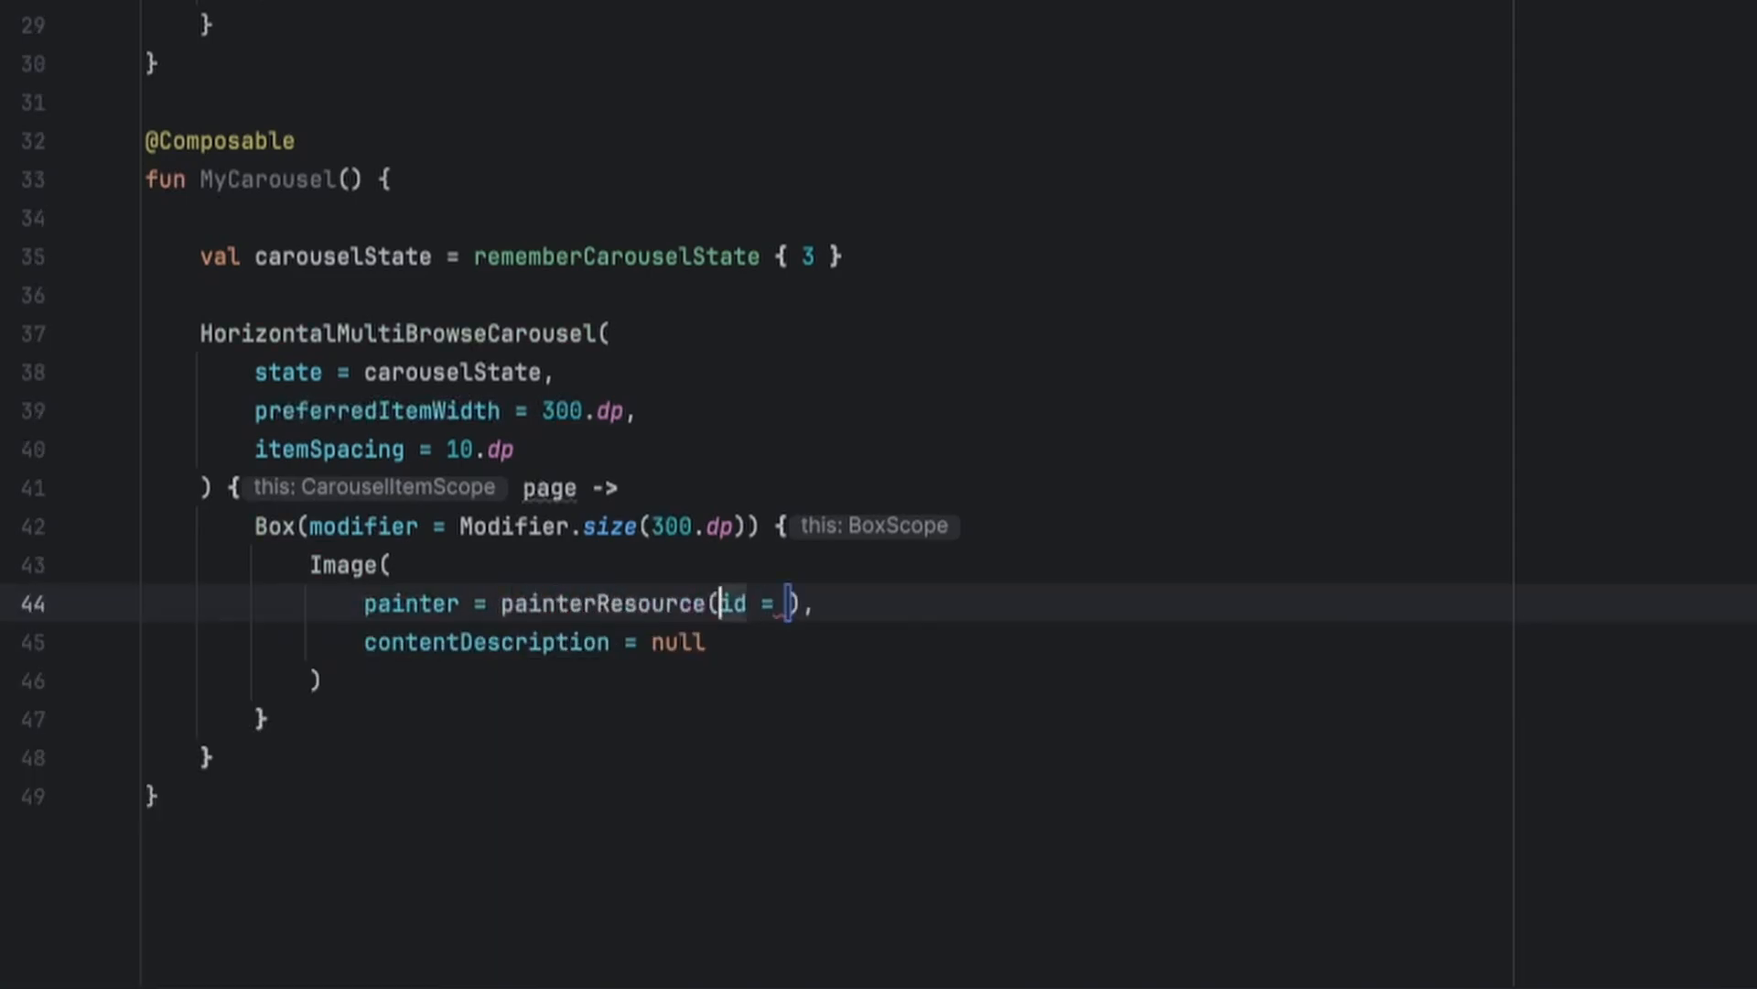
Set id = when (page) { 0 -> capp_1; 1 -> capp_2; else -> capp_3 } from R.drawable
key("Enter")
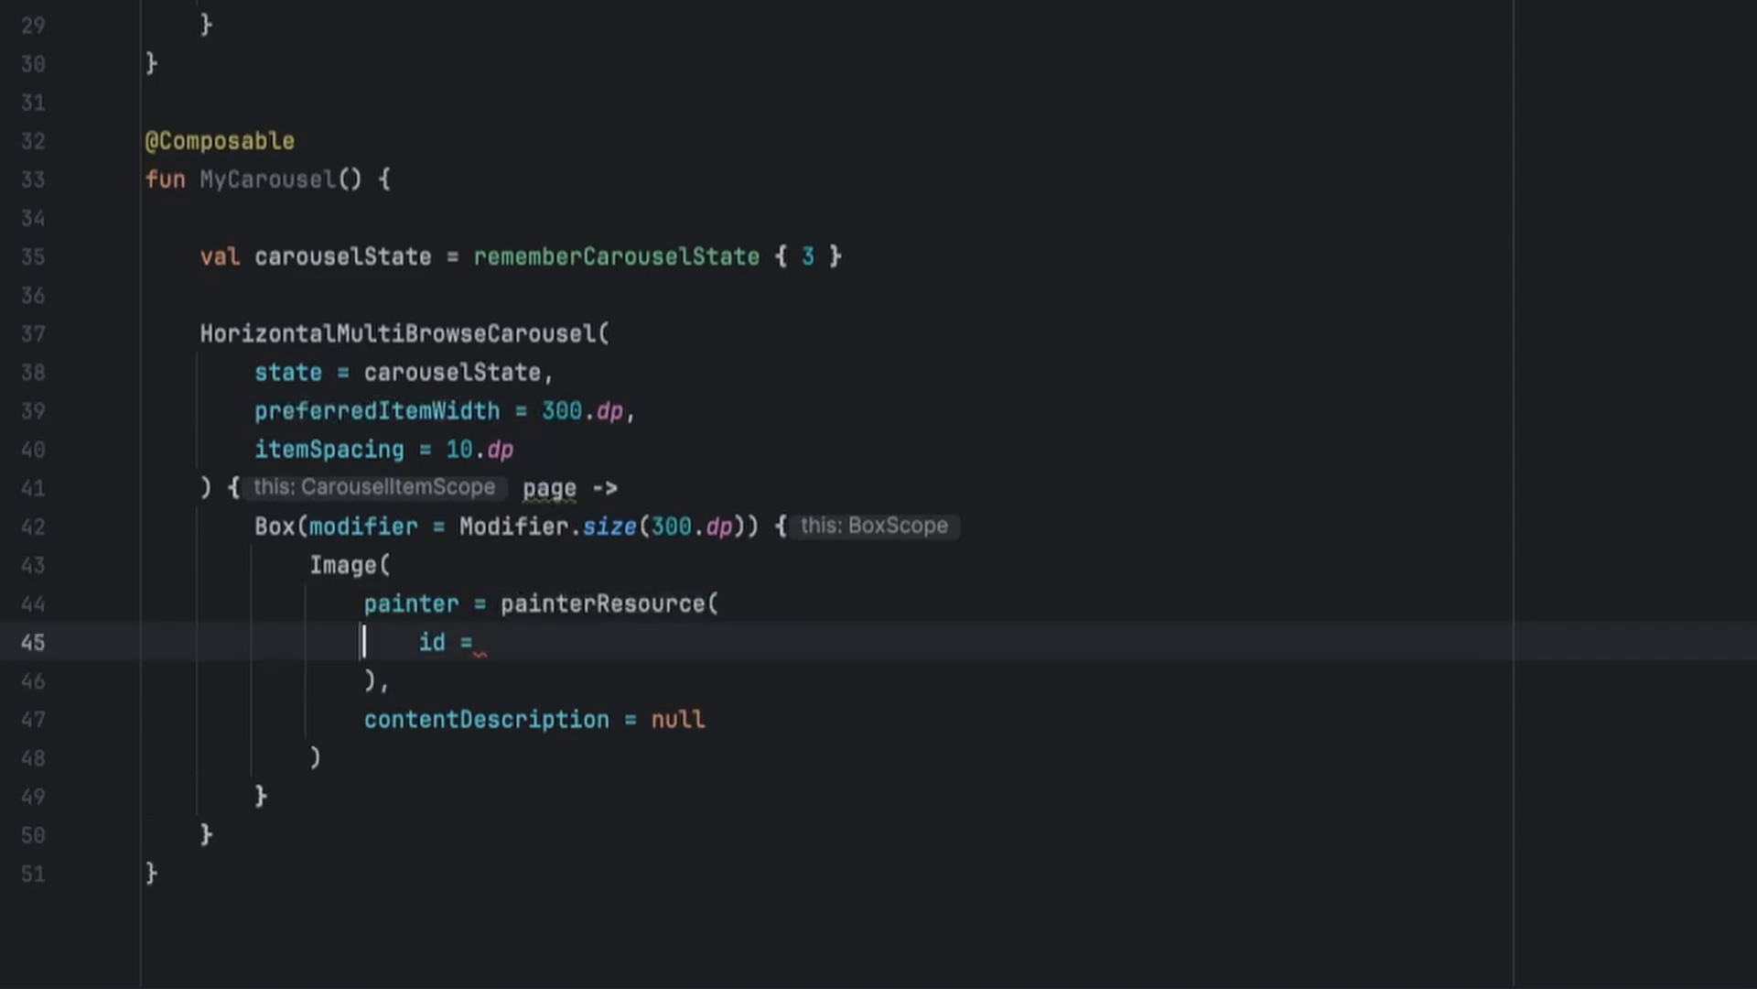
type("when (page)")
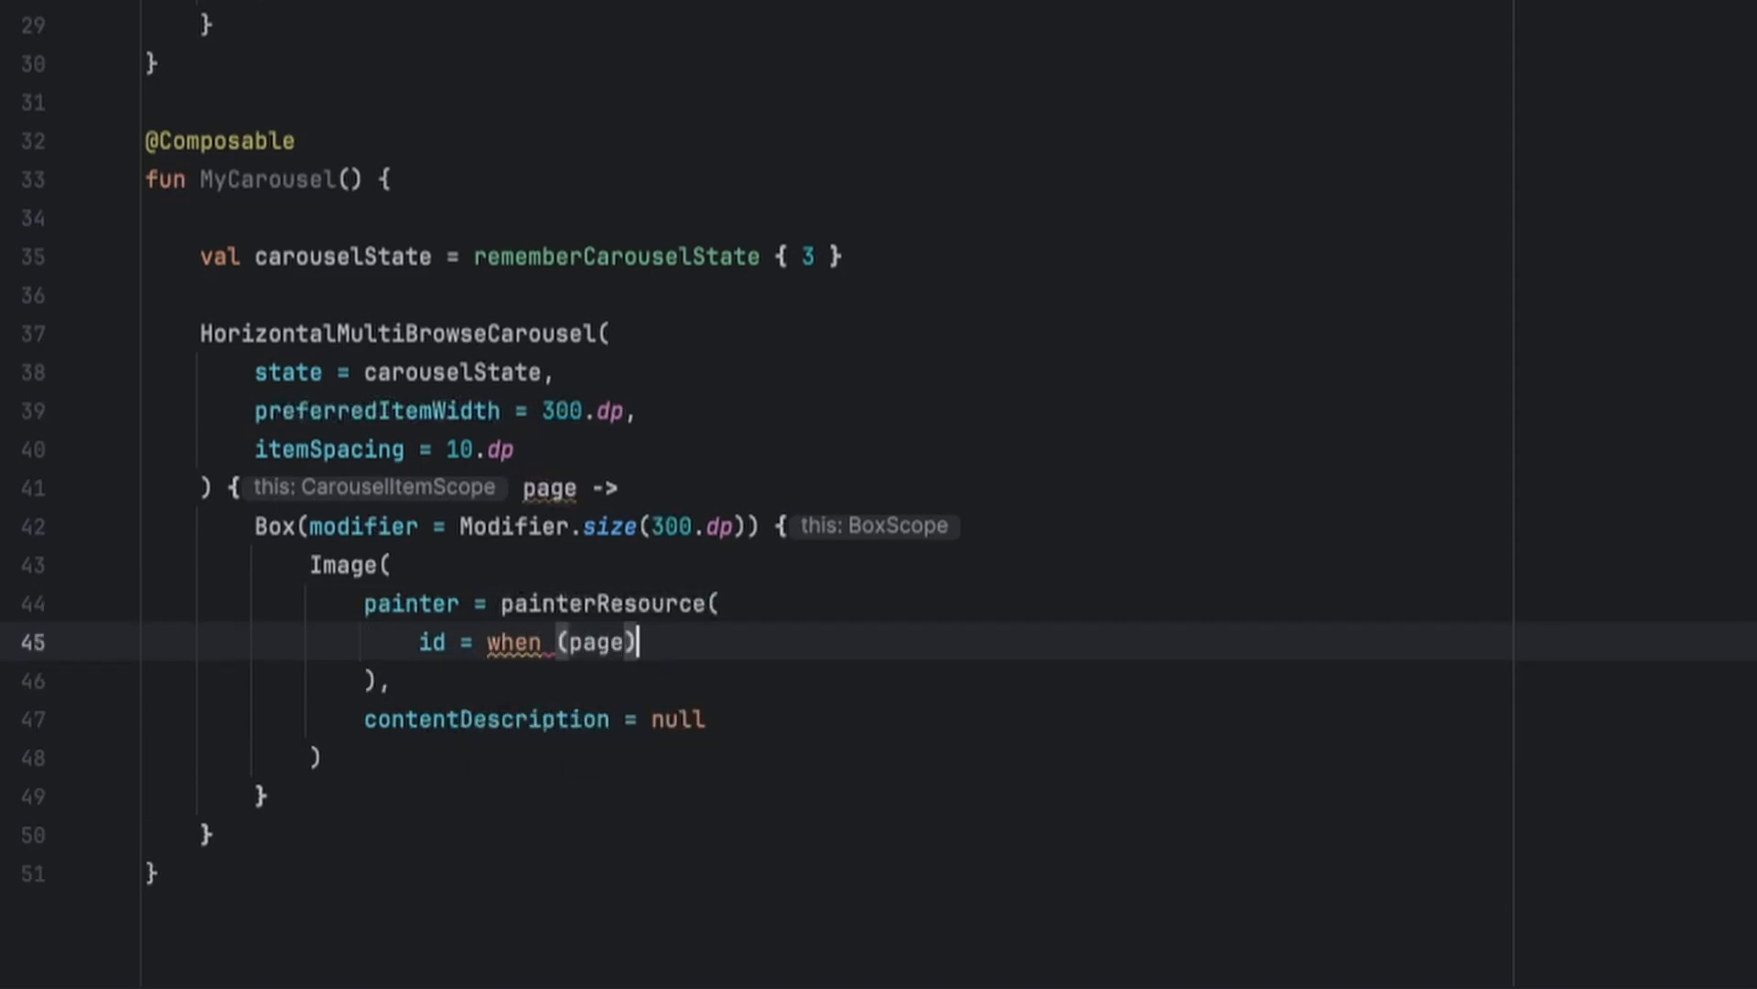
type("{ 0")
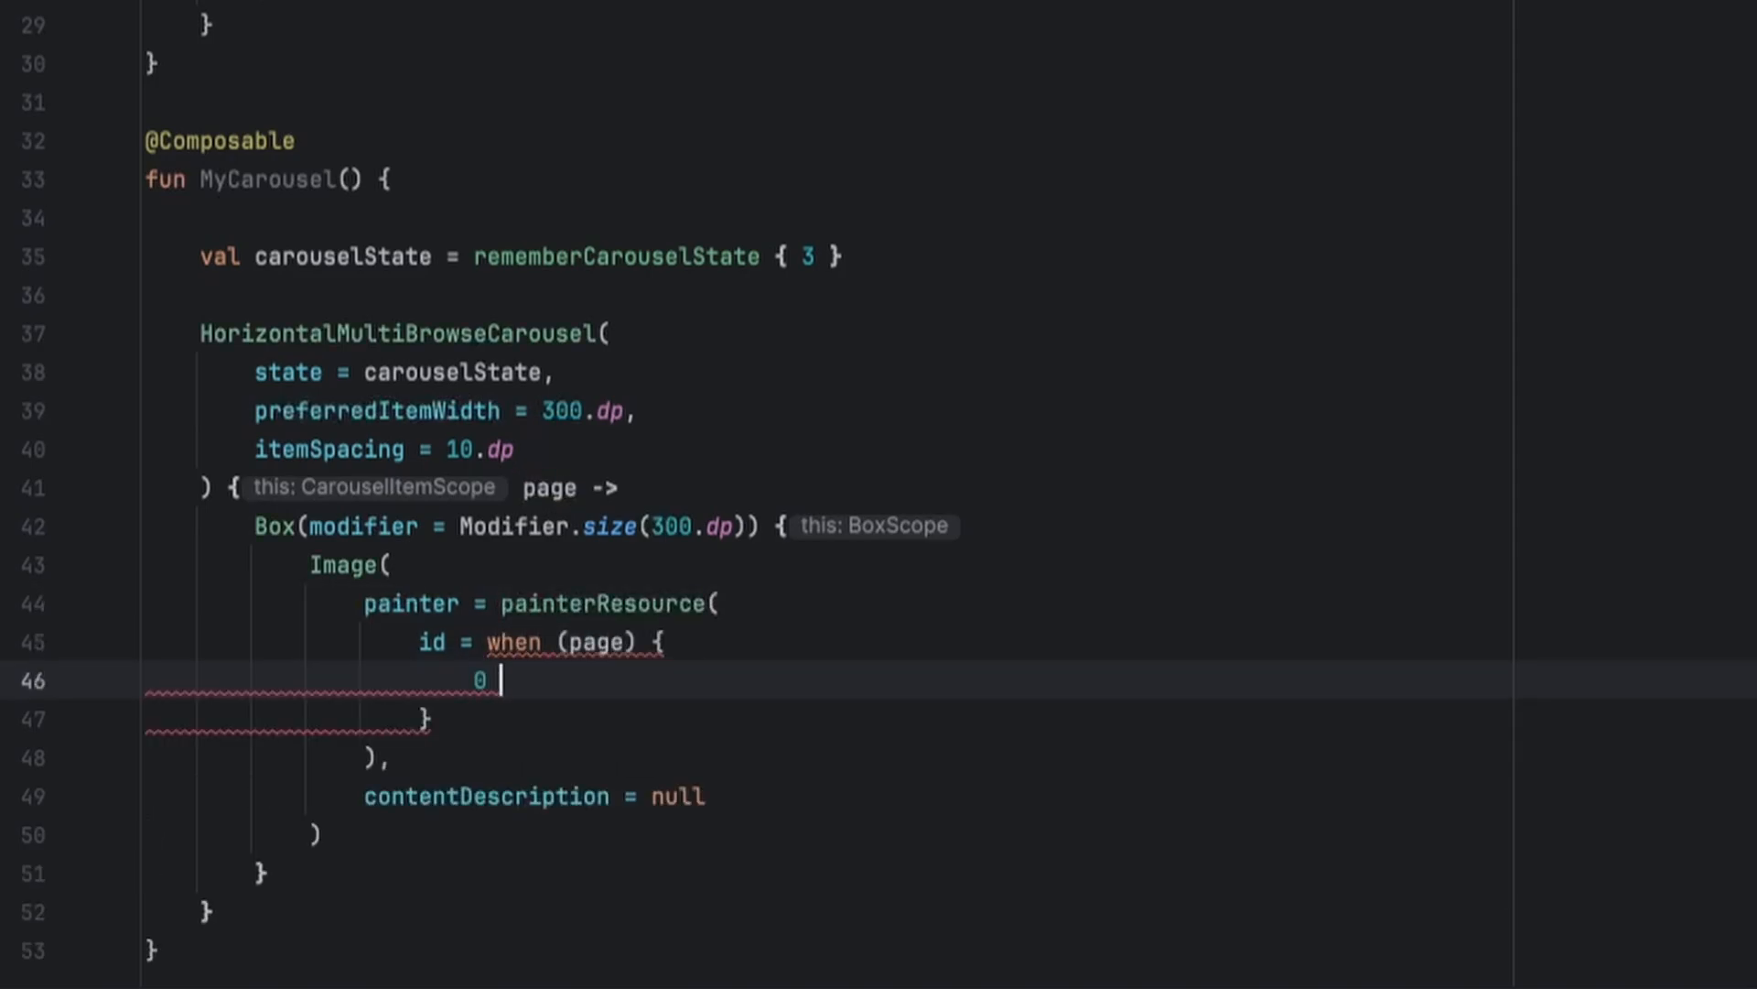
type("-> R,.")
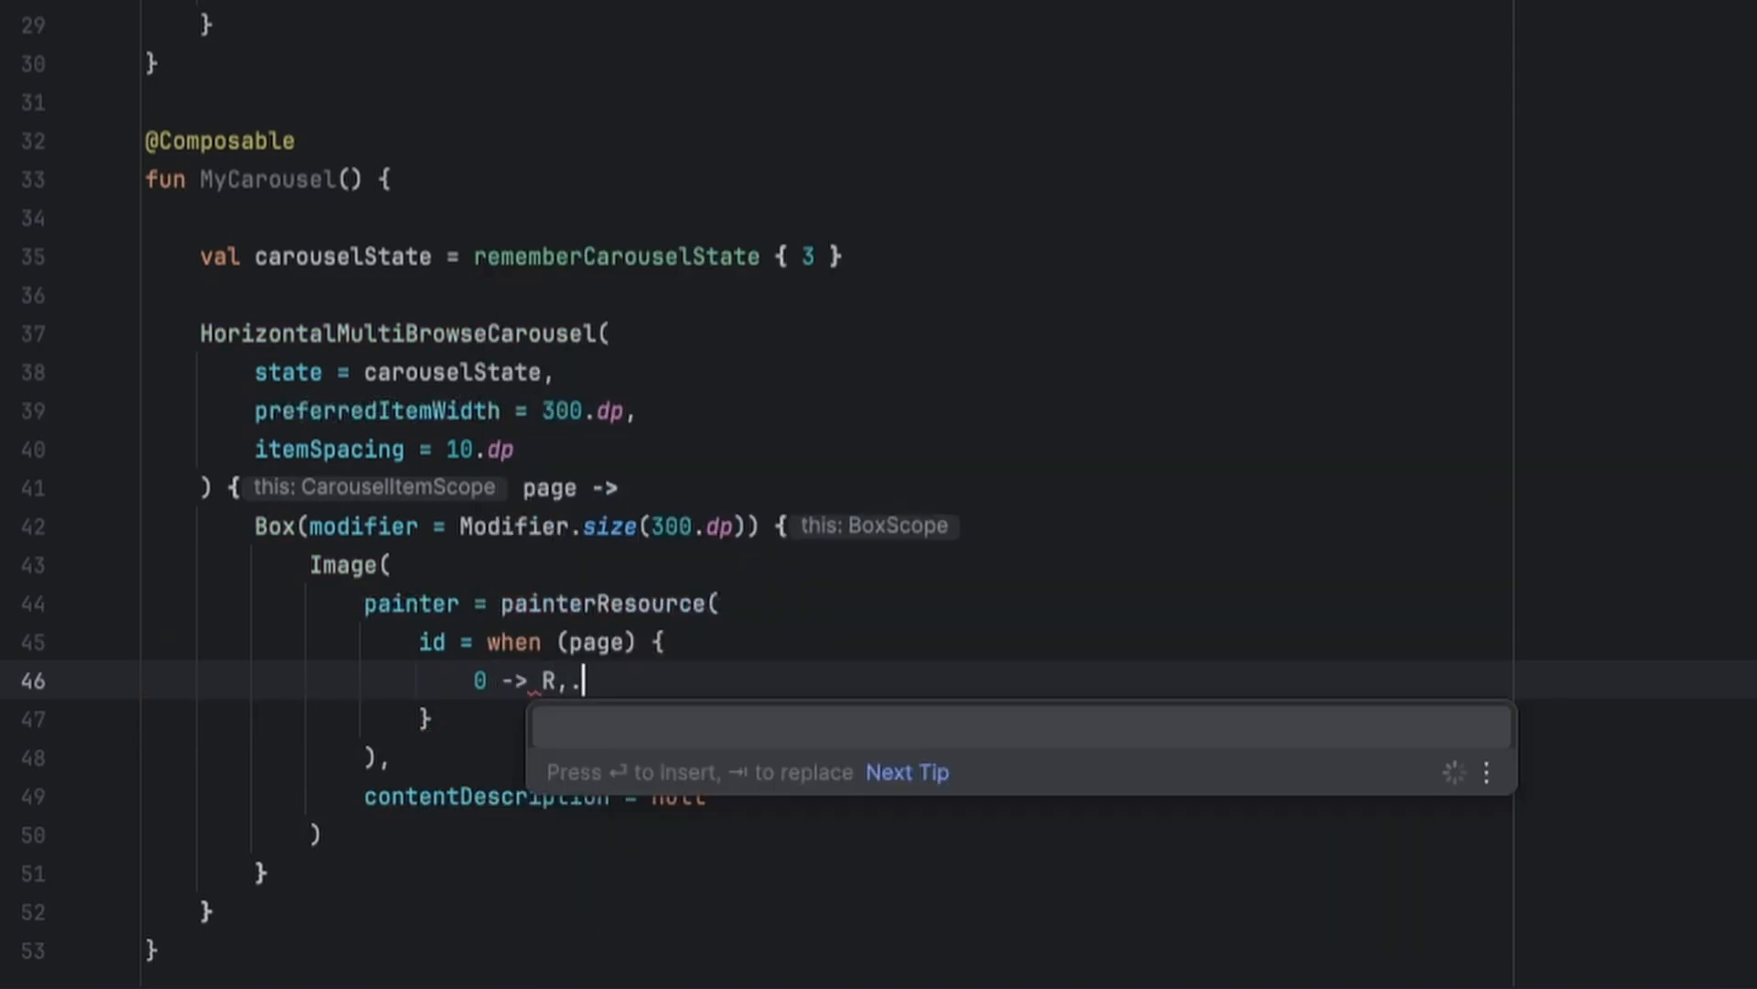
type("drawable.capp_1")
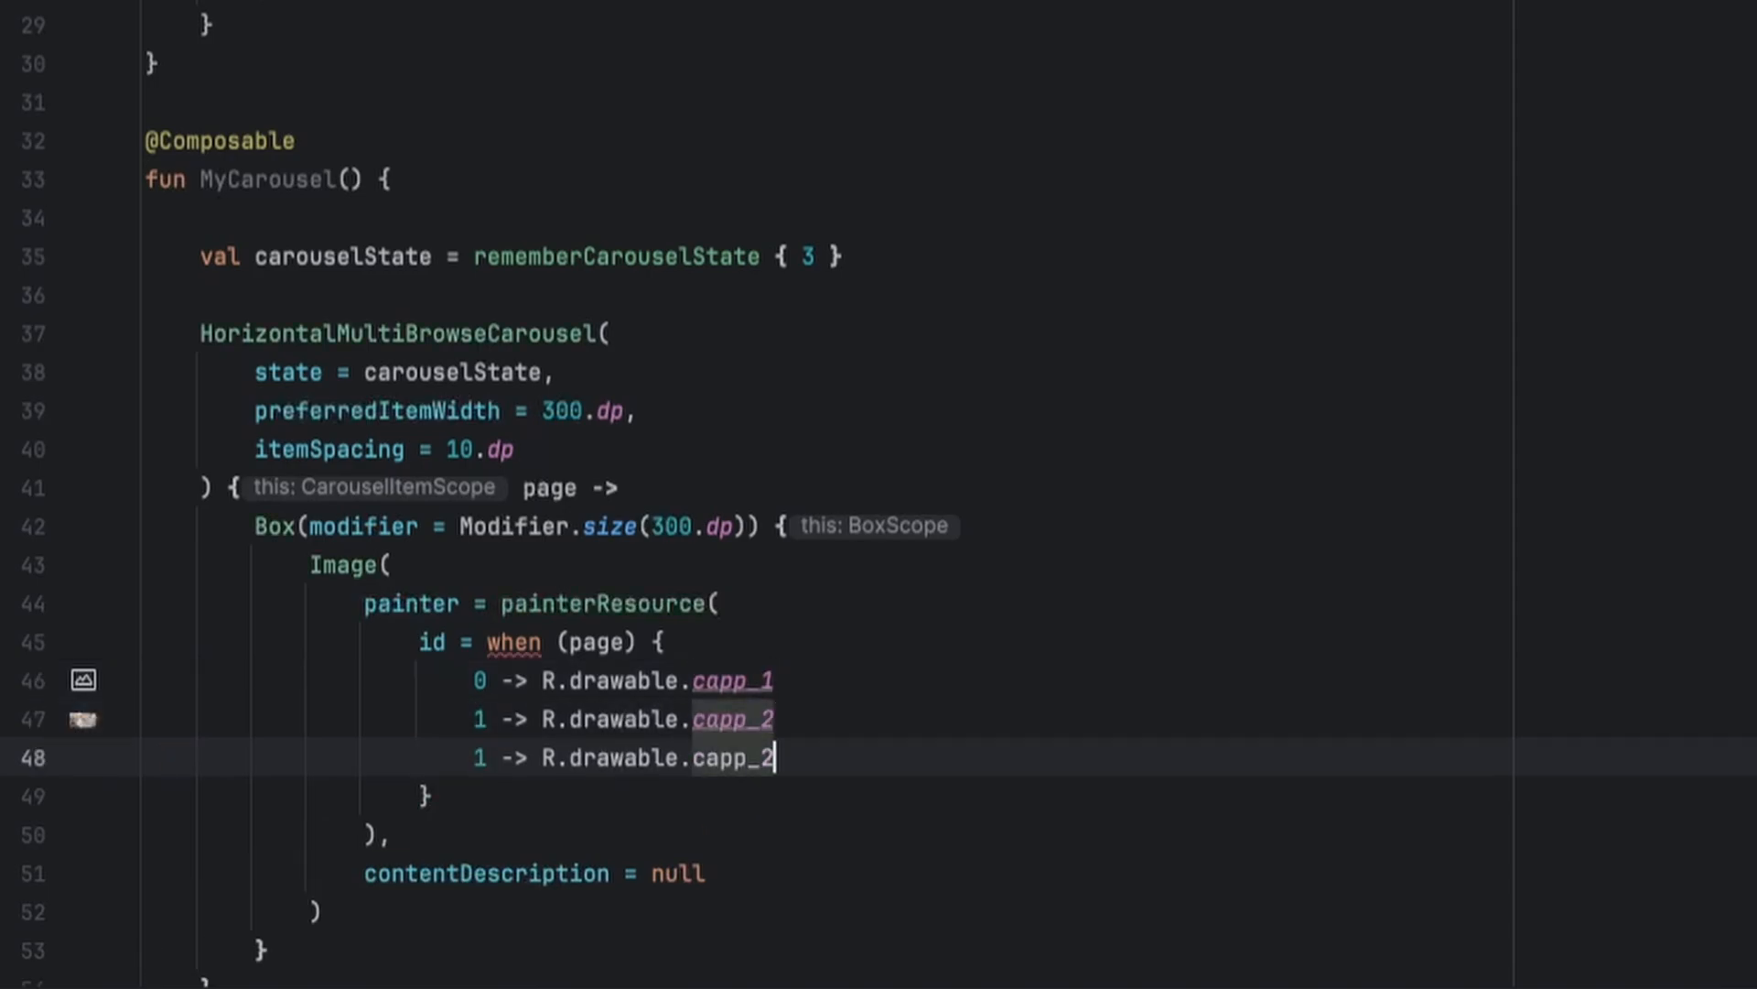
type("else")
left_click(534, 873)
type(",")
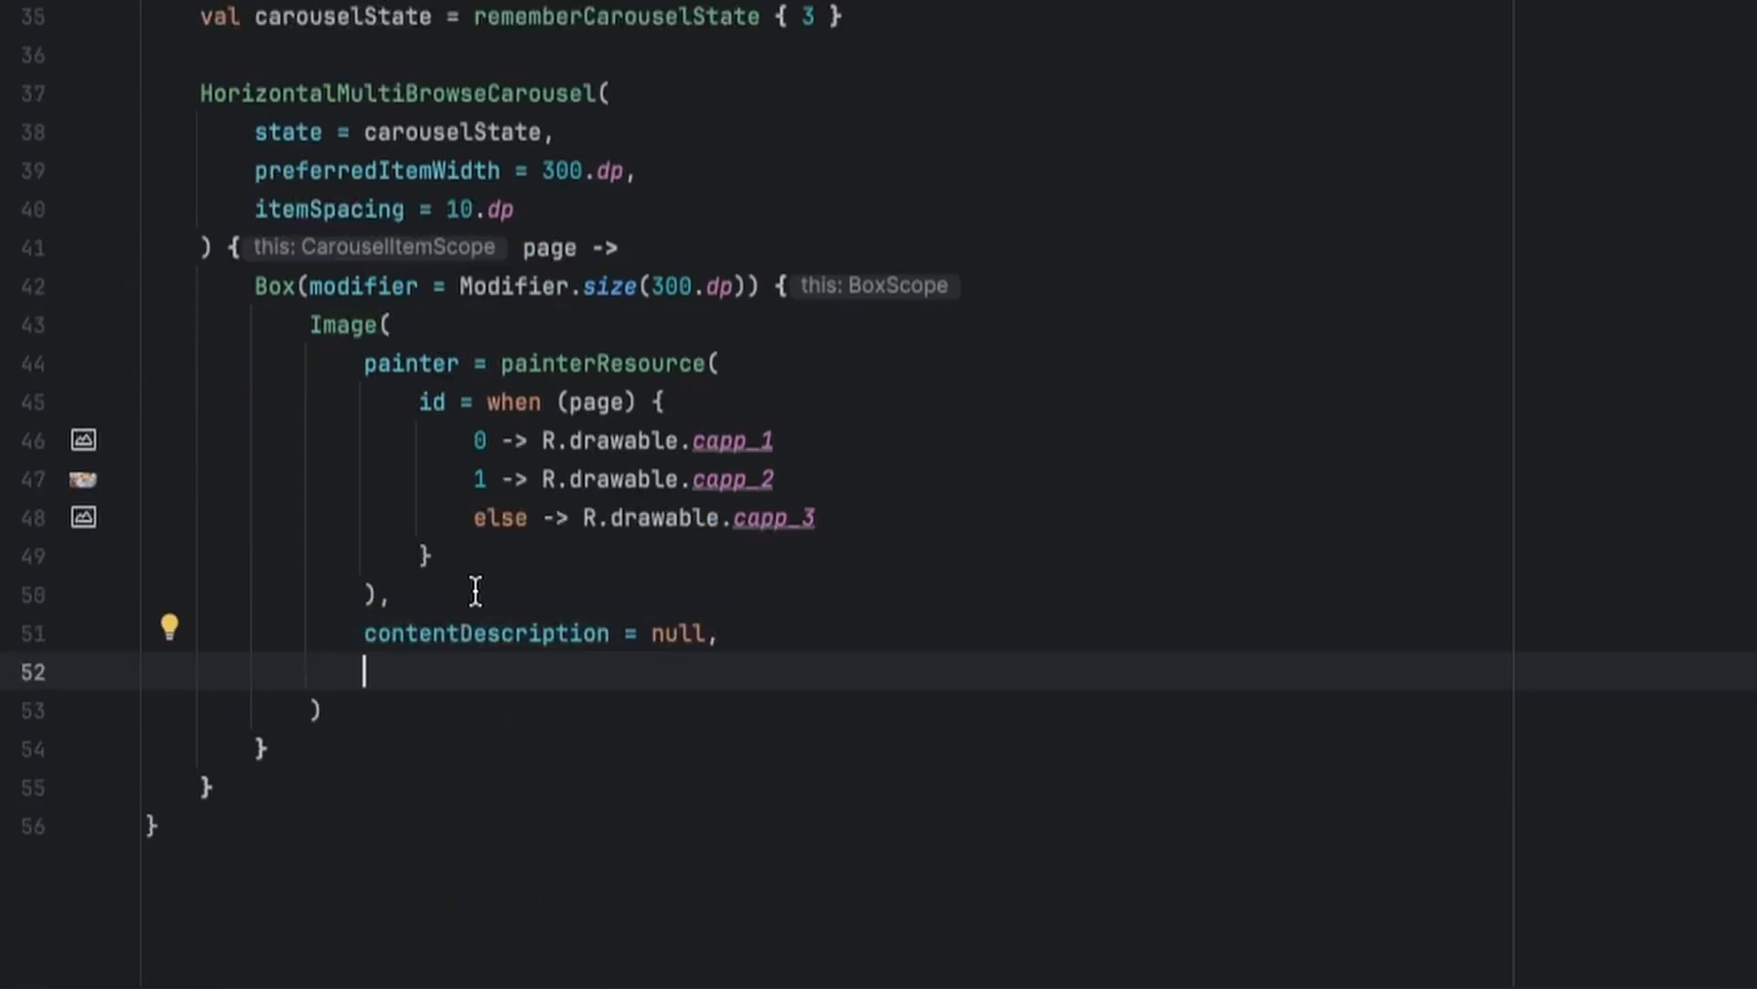
Give the Image contentScale = ContentScale.Crop and modifier = Modifier.fillMaxSize()
type("contentScale =")
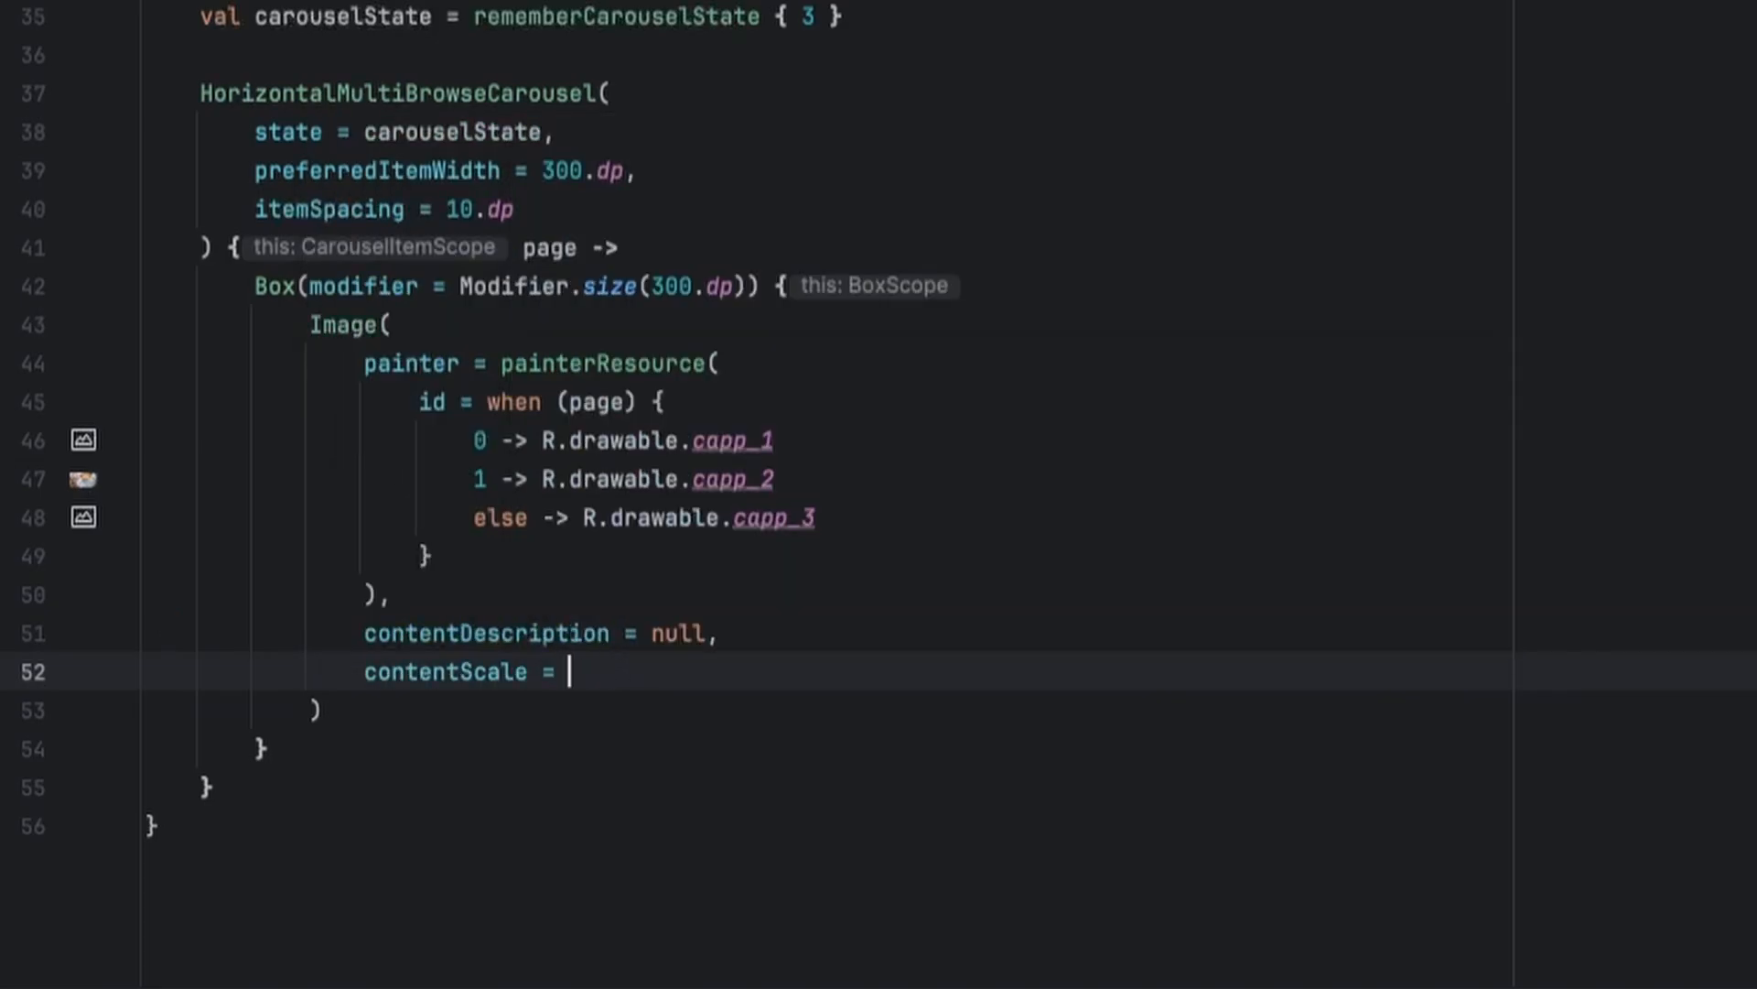
type("ContentScale.Crop,")
type("modi")
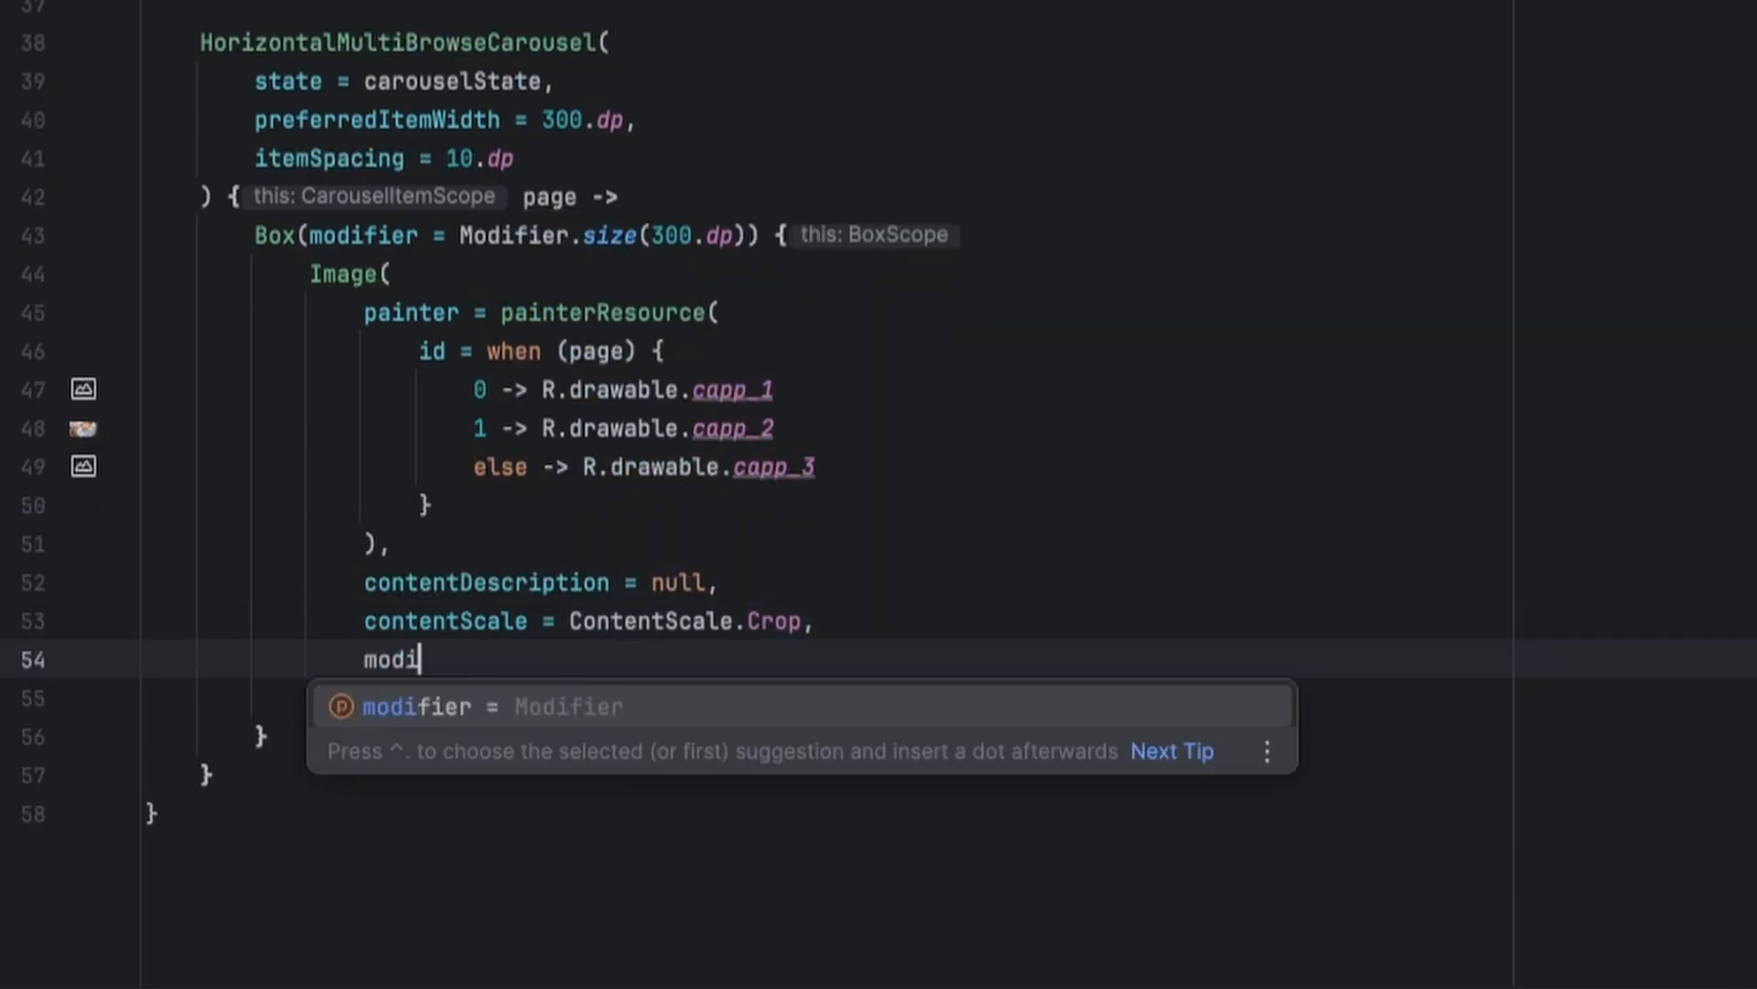
type("fier = Modifier.fillMaxSize(")
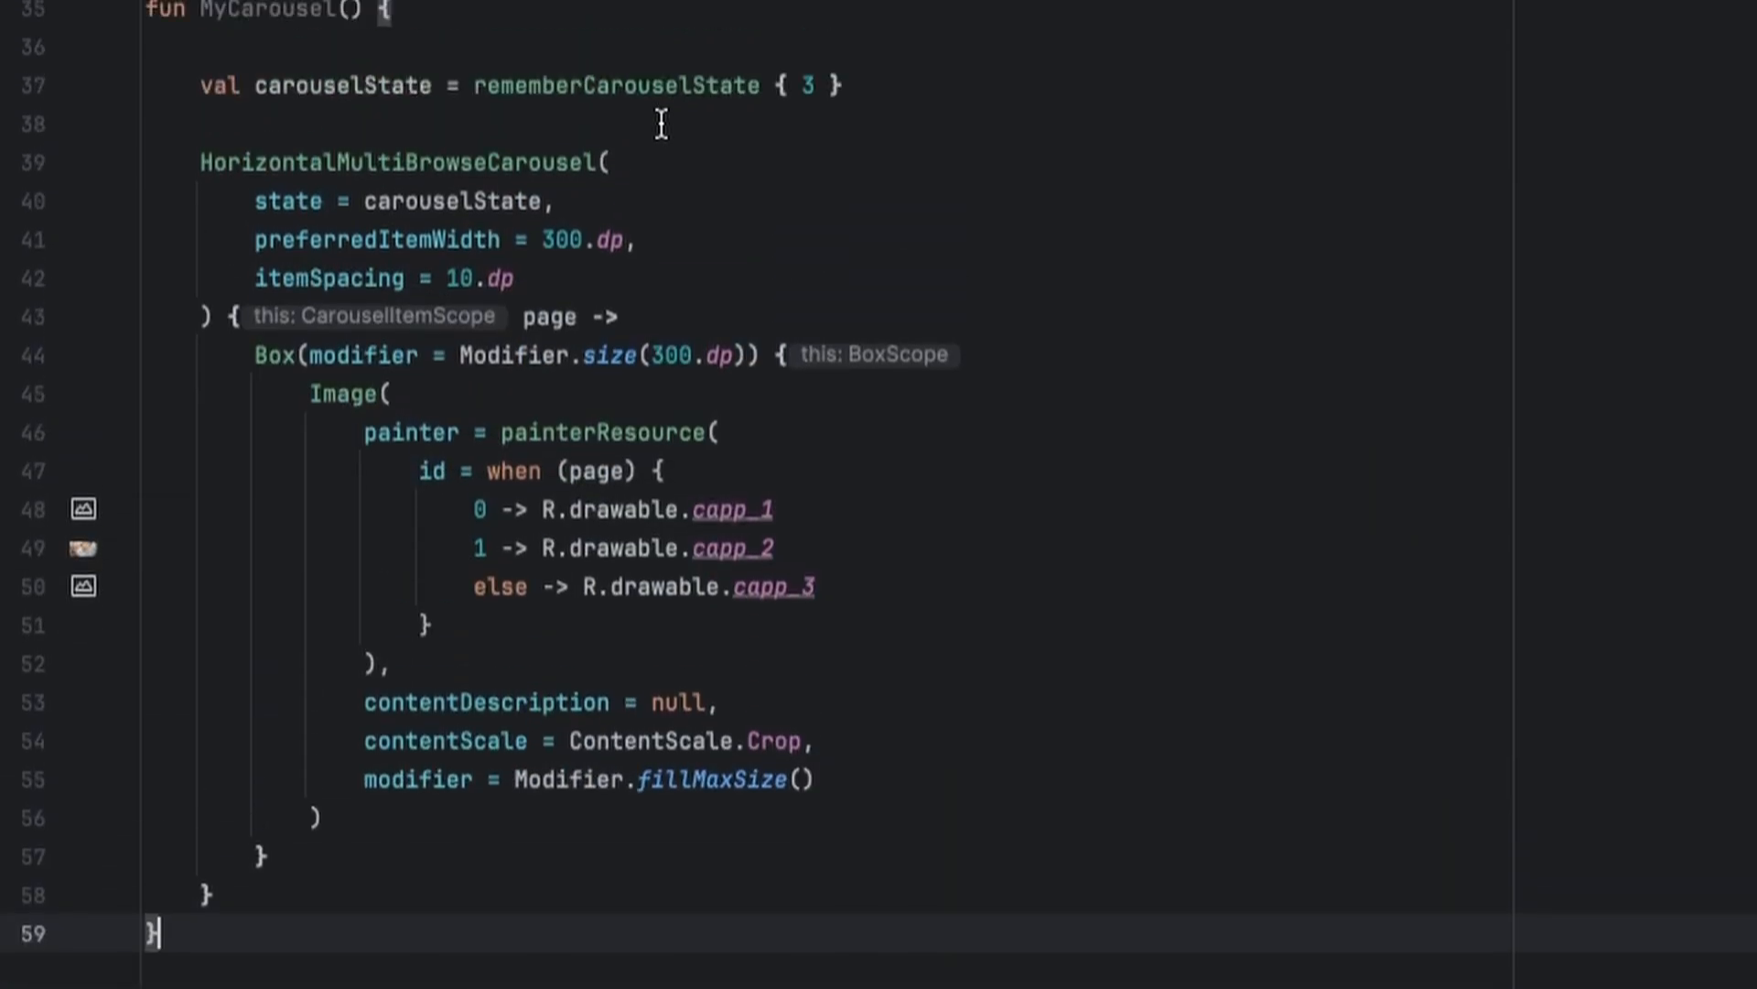
type("Box(modifier = Modifier.")
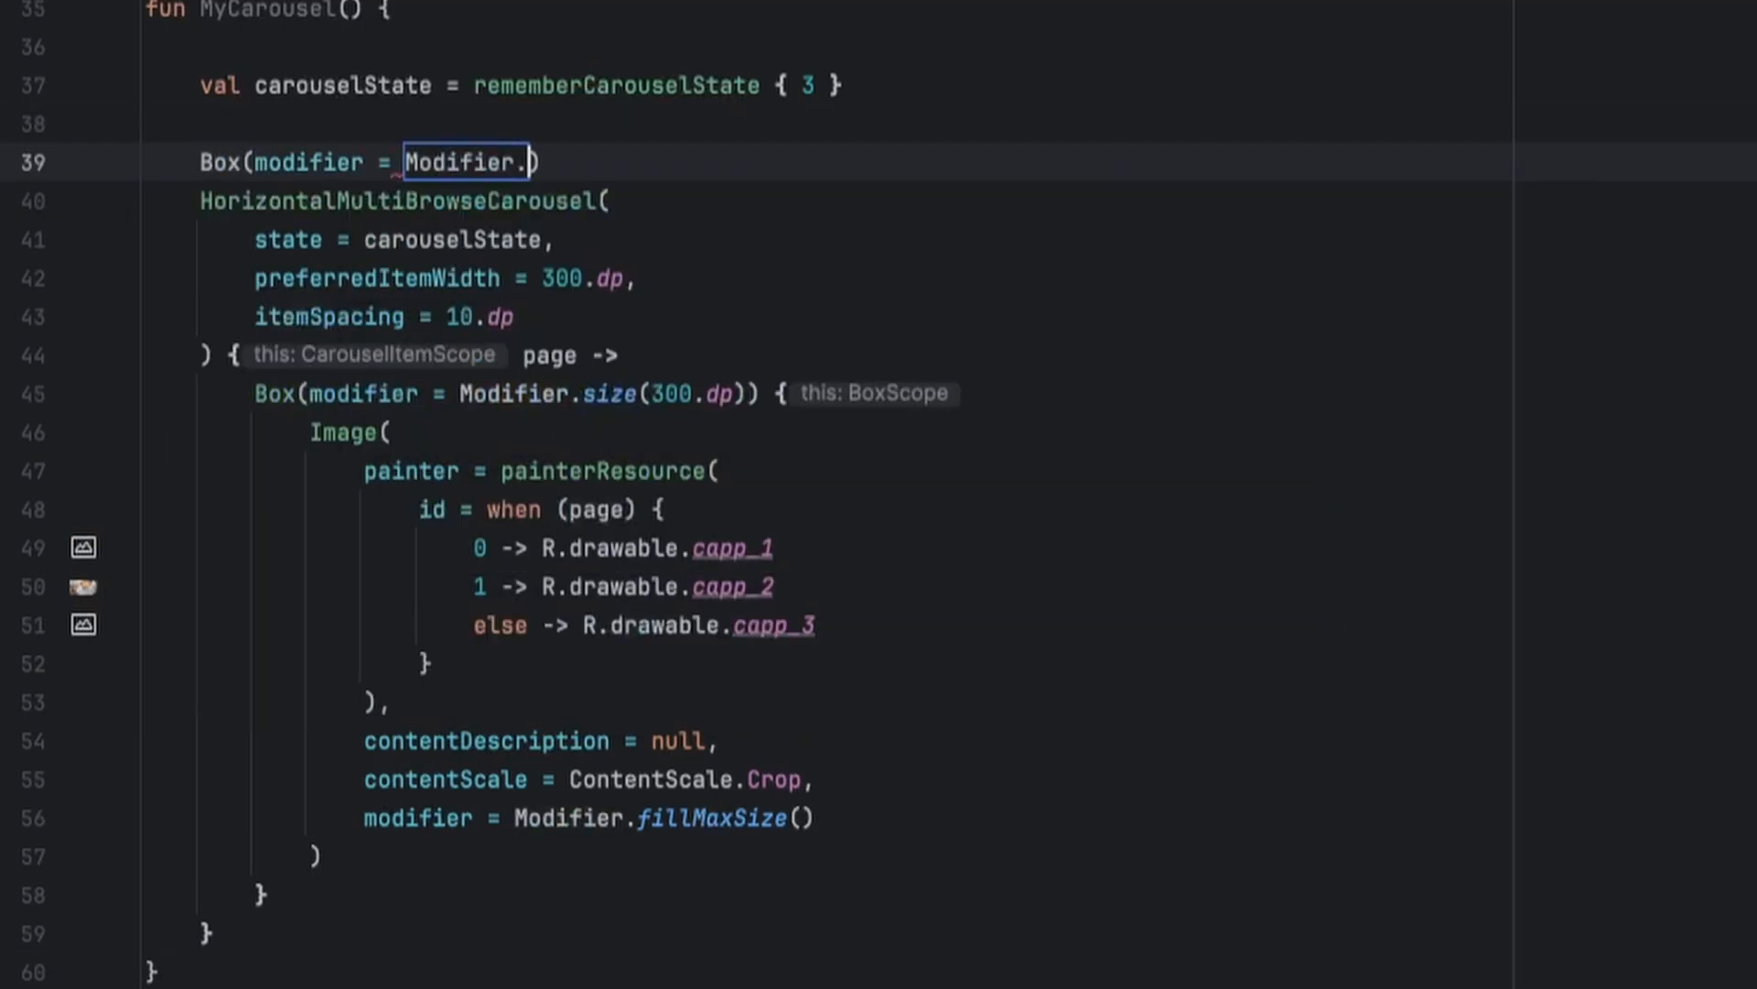
Wrap the carousel in Box(Modifier.fillMaxSize(), contentAlignment = Alignment.Center) and call MyCarousel() in ContentAppTheme
type("fillMaxSize(")
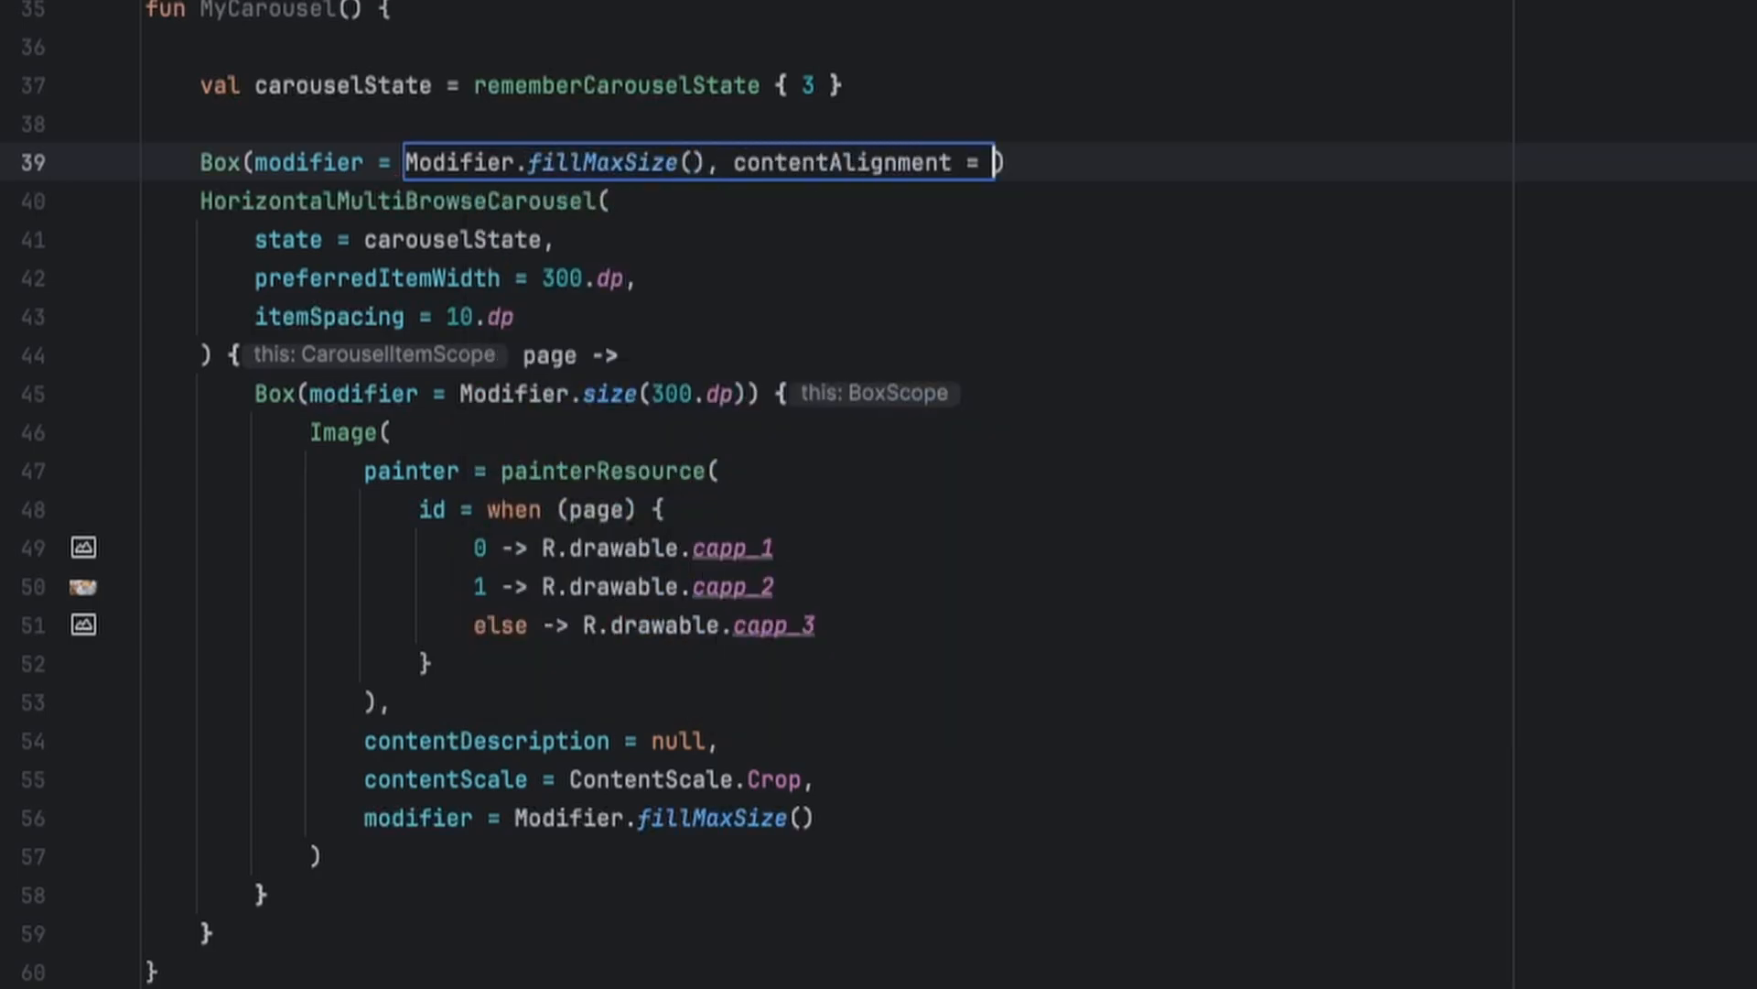
type("Alignment.Center")
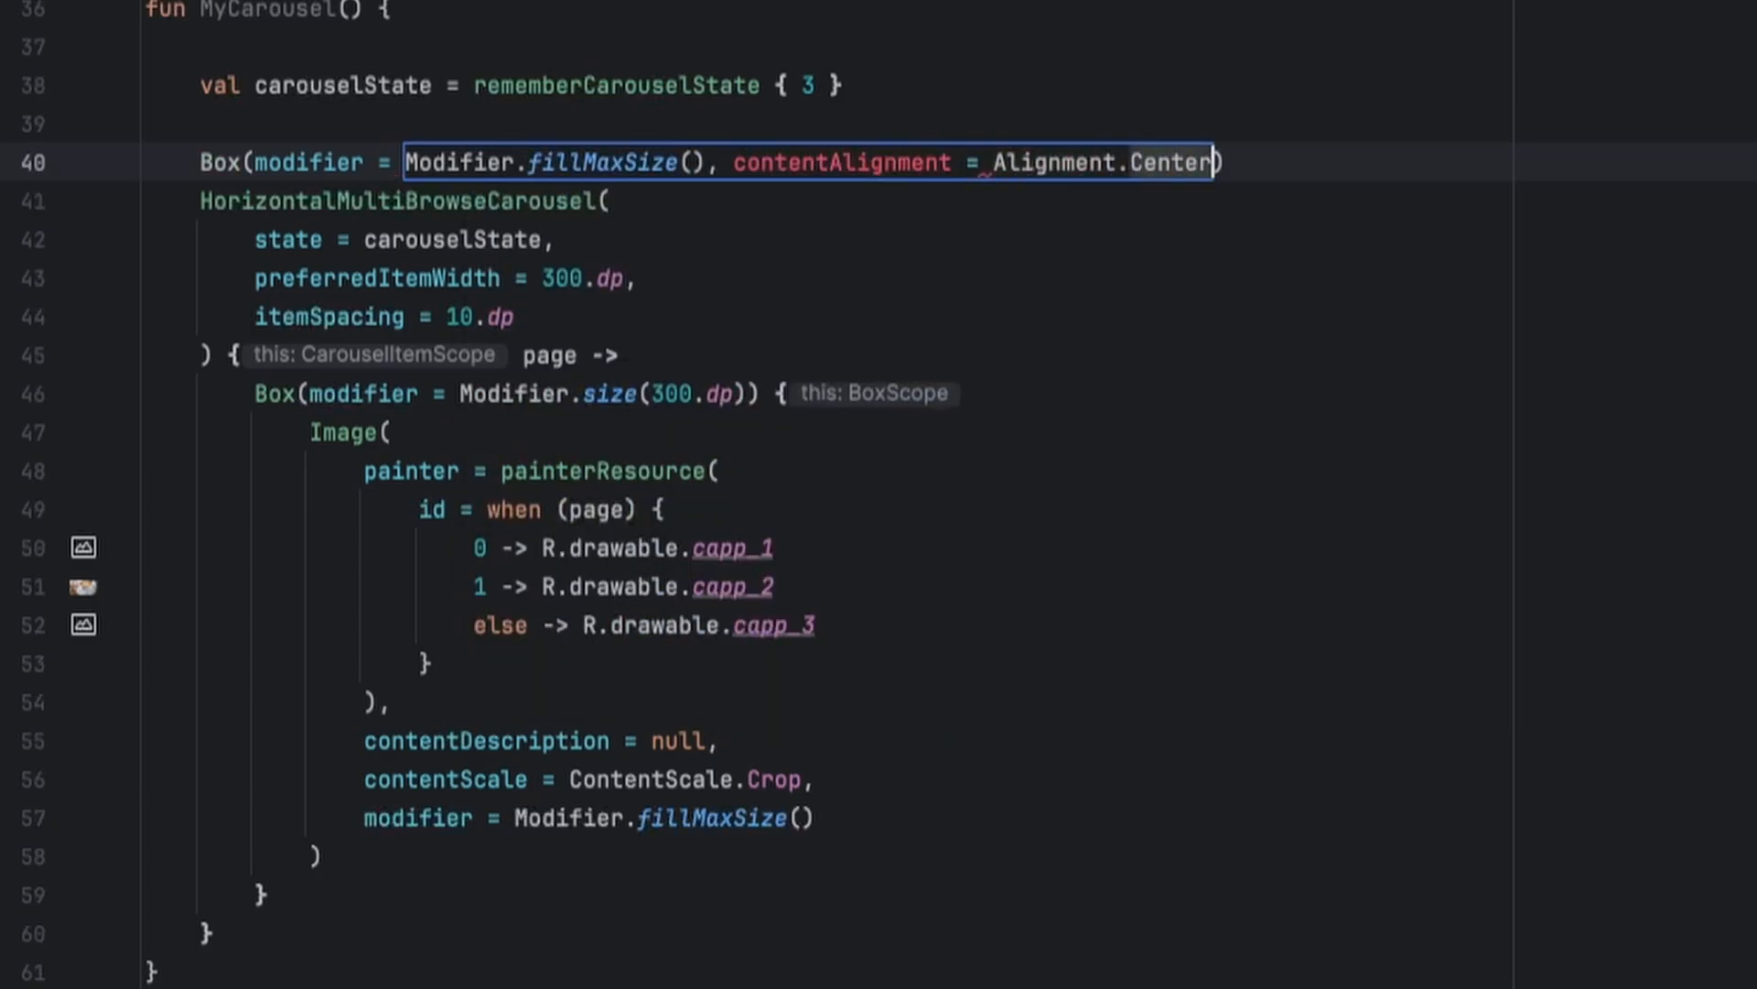
type("{}")
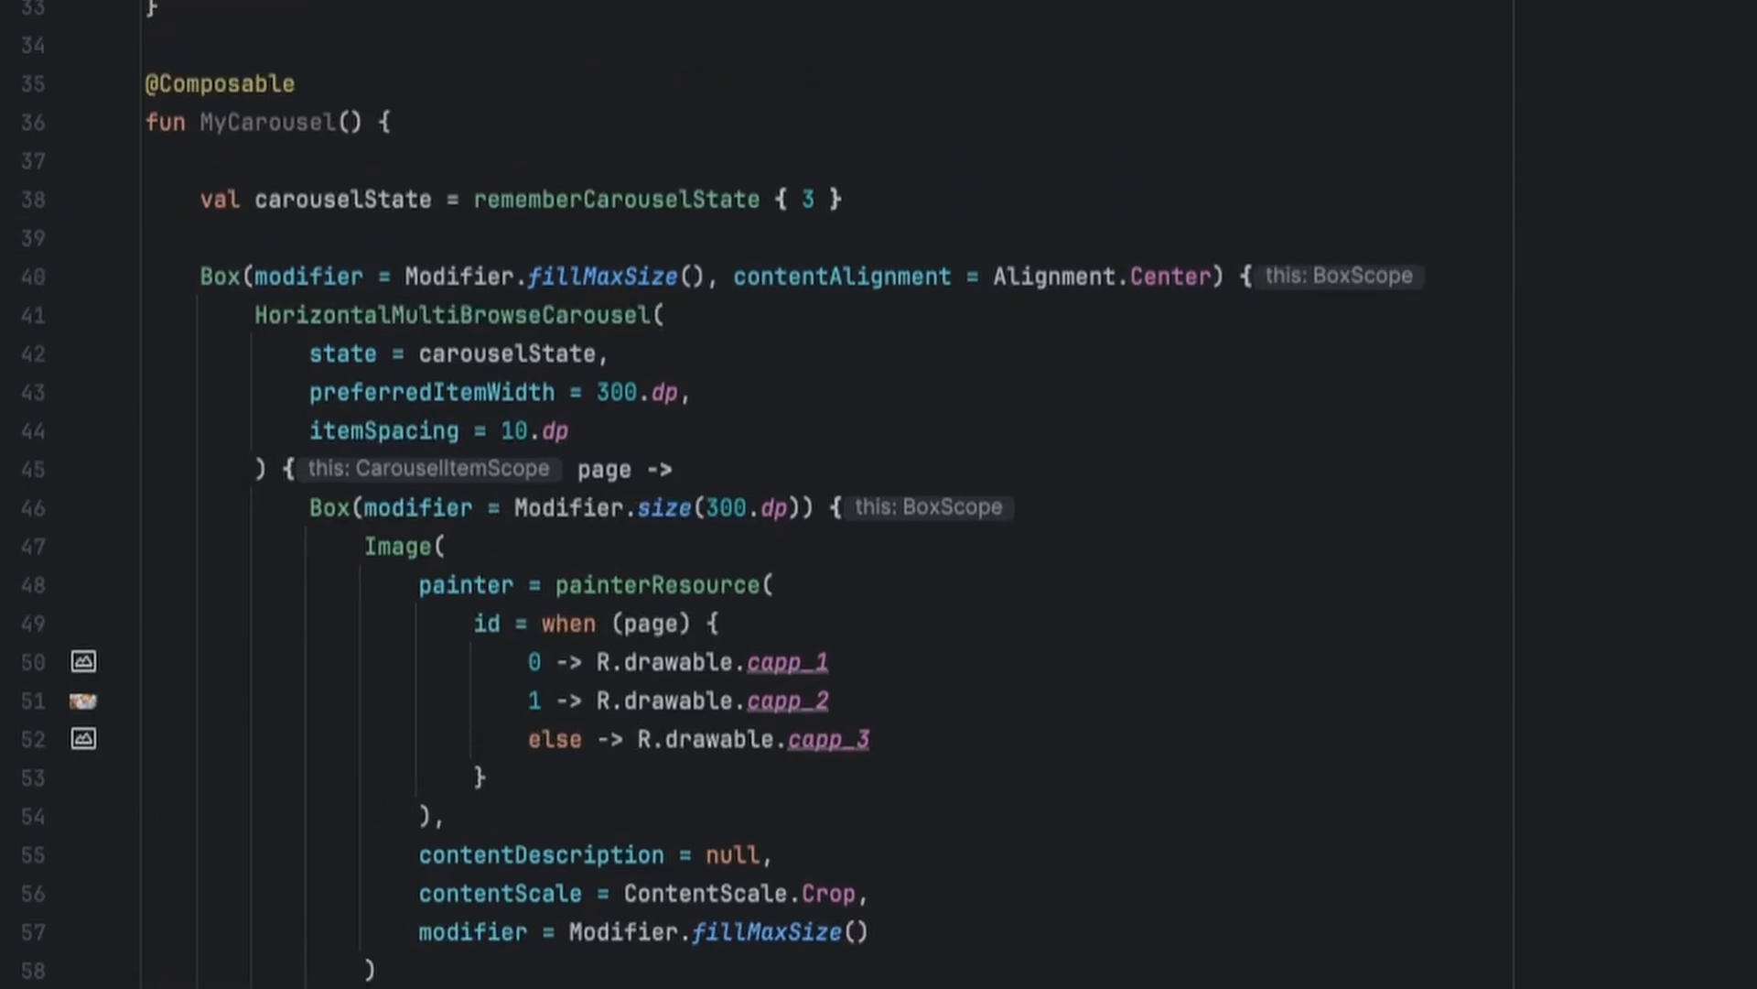
type("MyC")
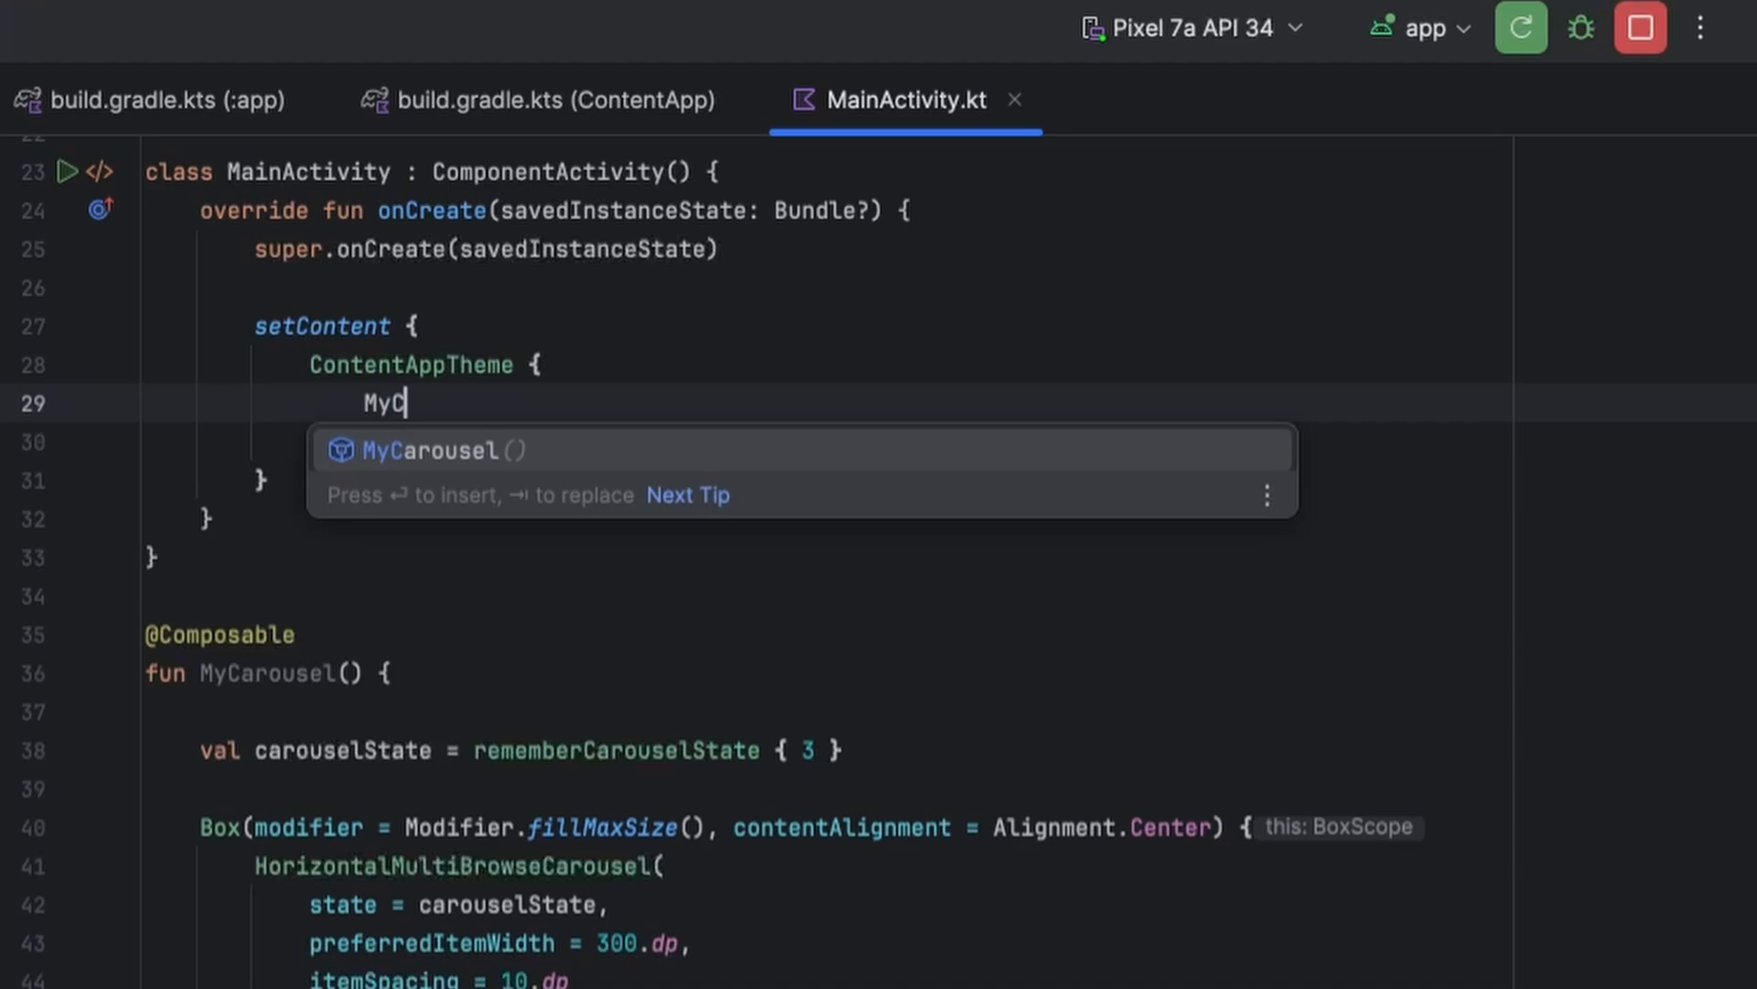